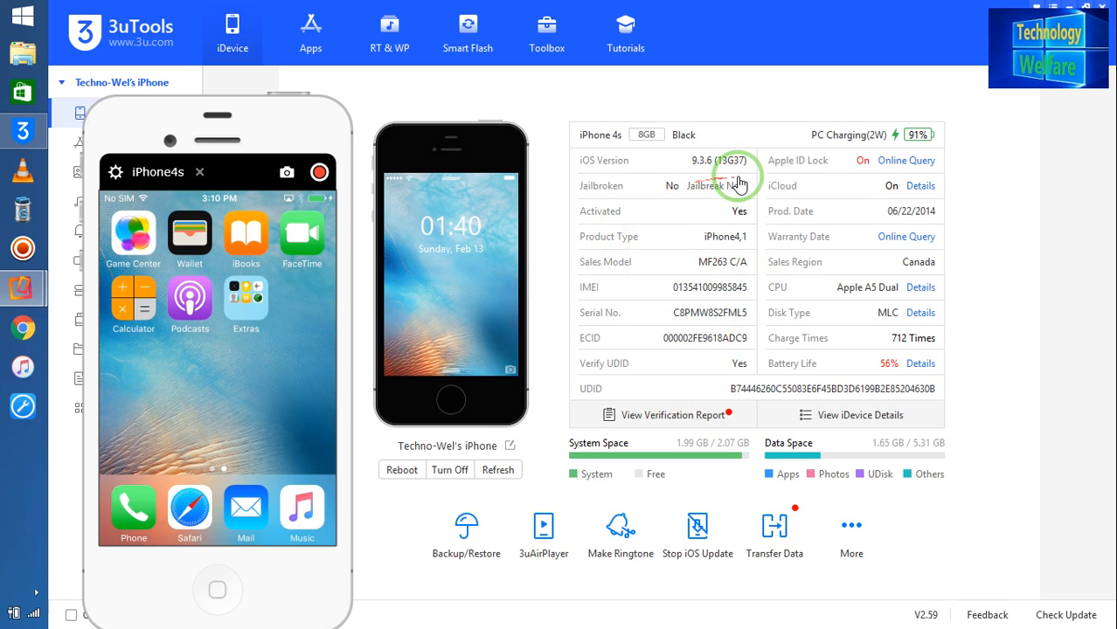
mouse_move(713, 199)
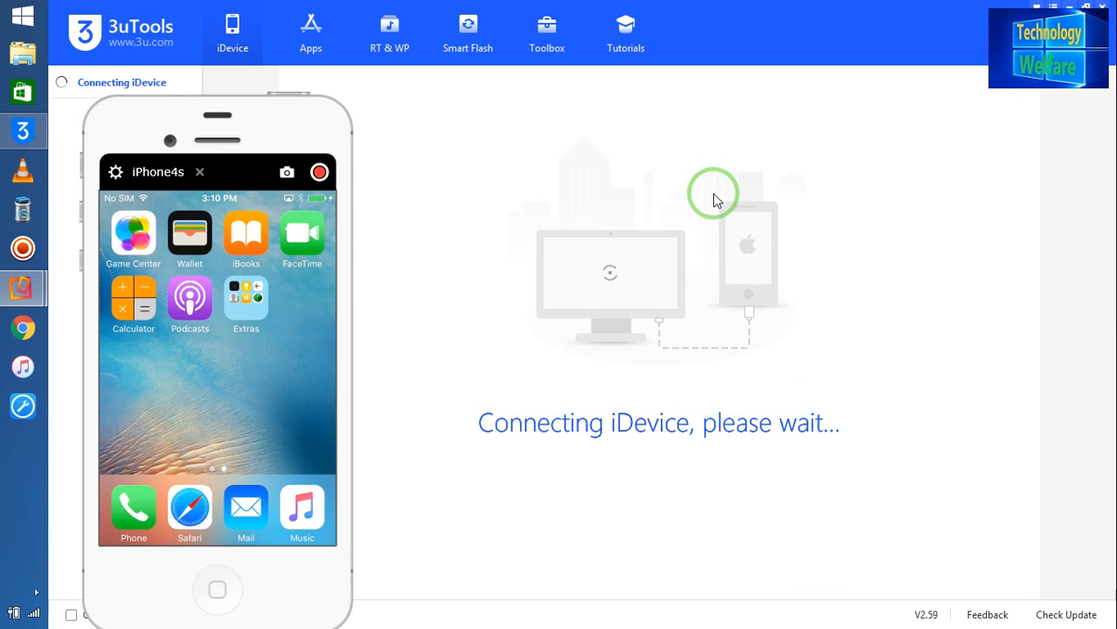
mouse_move(685, 199)
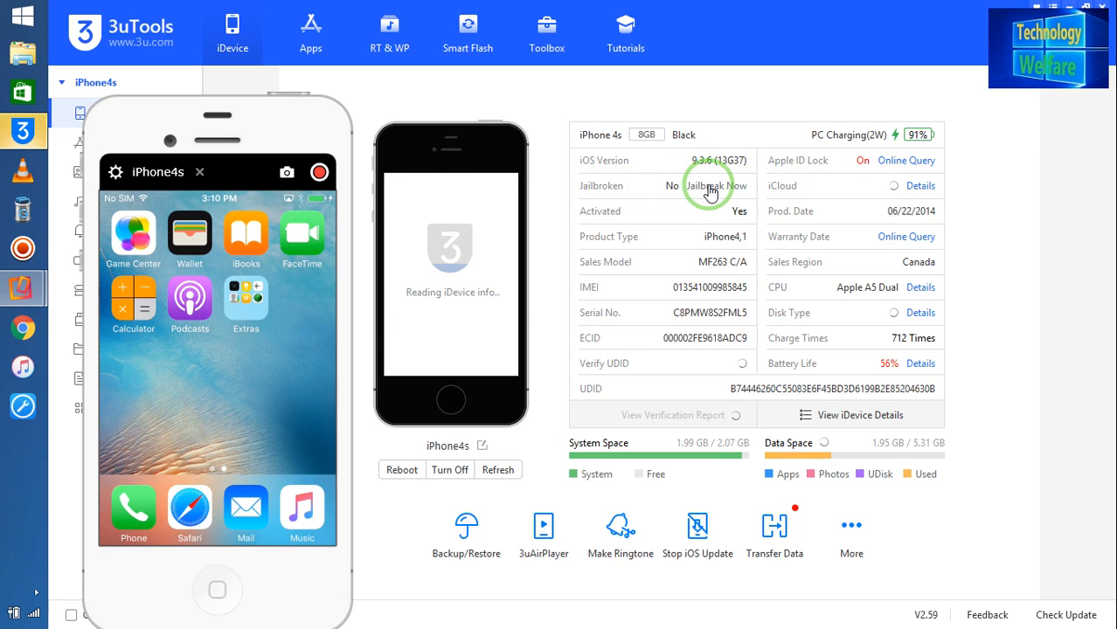
- Bring up the 3uTools jailbreak tools for the connected iPhone 4s via 'Jailbreak Now'
click(714, 185)
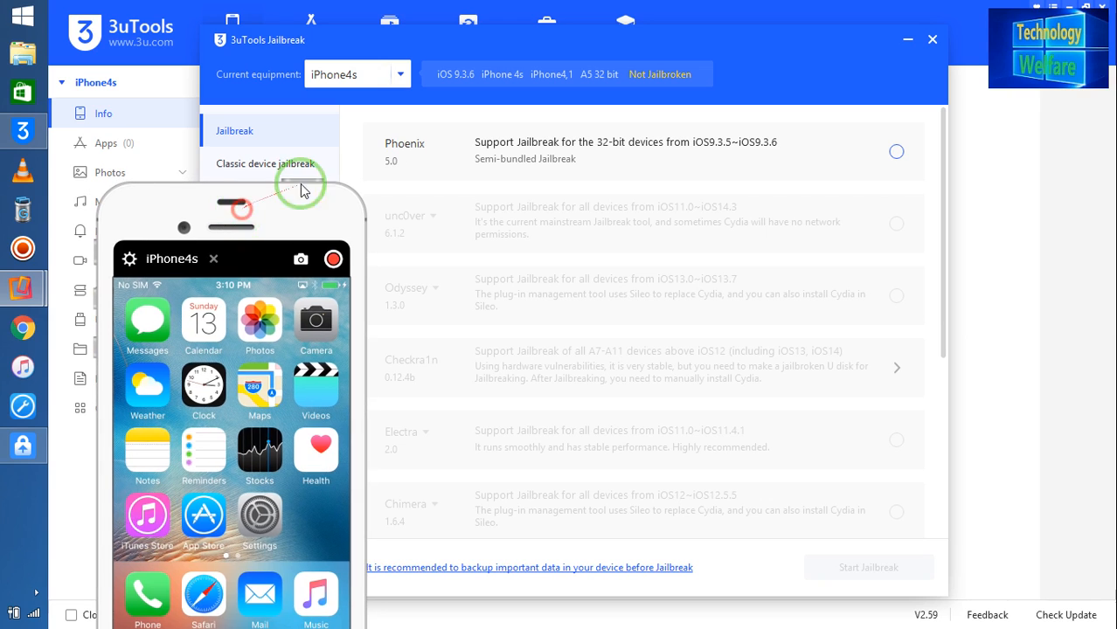
- Run the Phoenix jailbreak for iOS 9.3.5–9.3.6, then cancel it when progress stalls at 40%
click(895, 150)
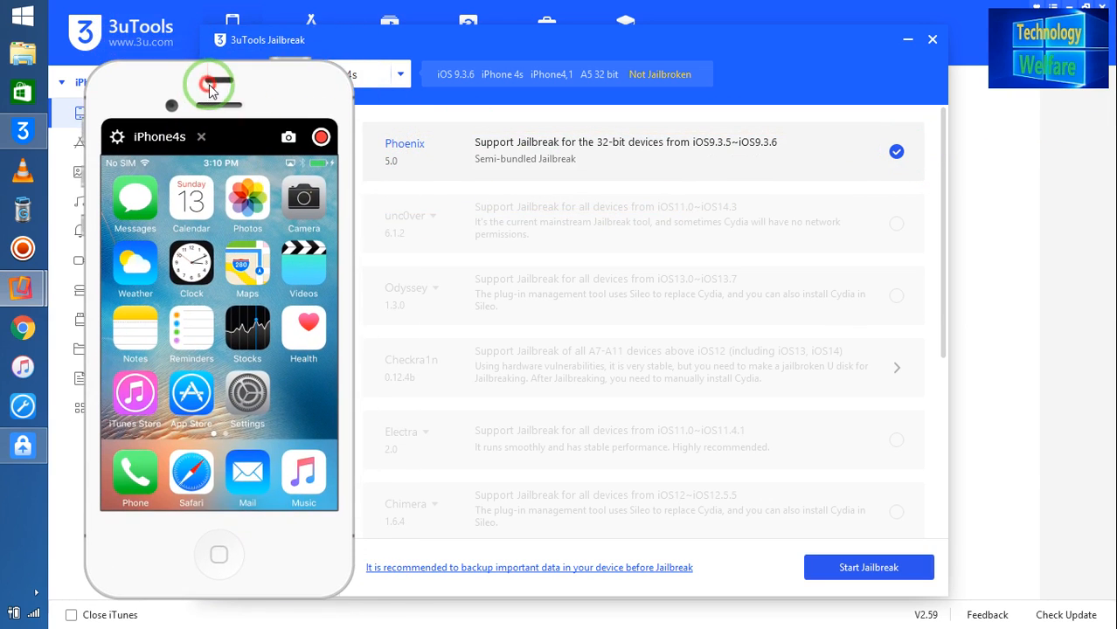
click(874, 567)
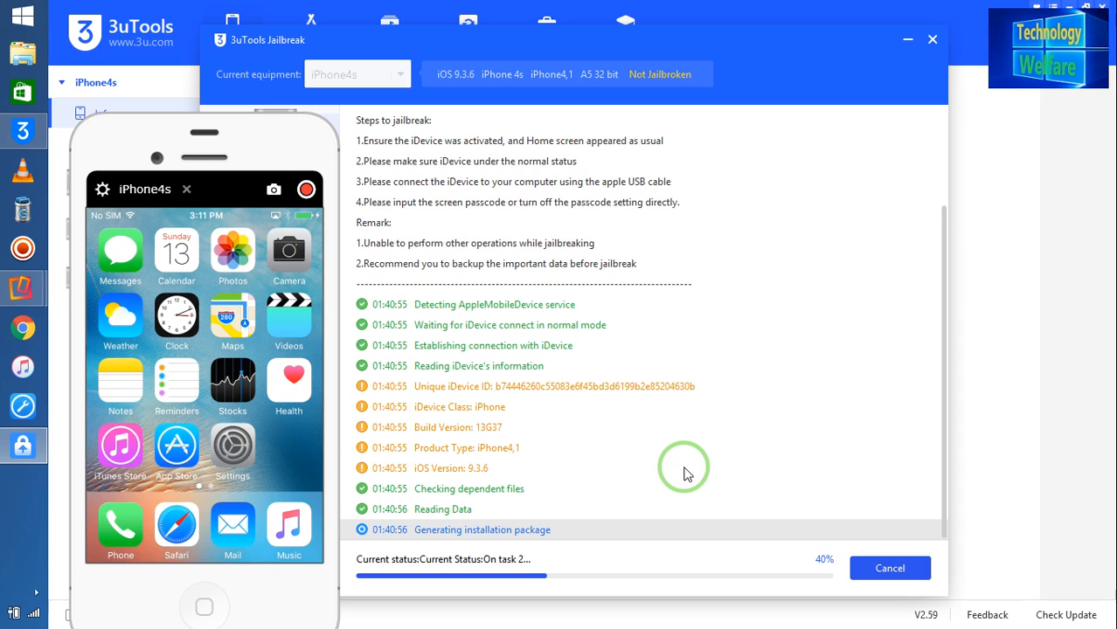
mouse_move(490, 433)
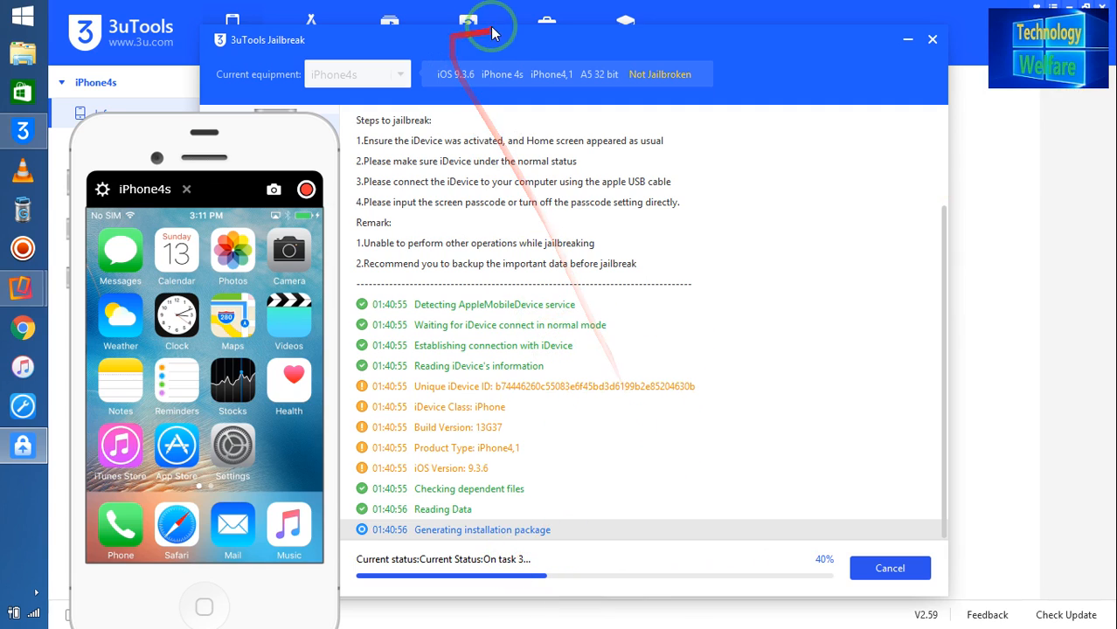
mouse_move(255, 75)
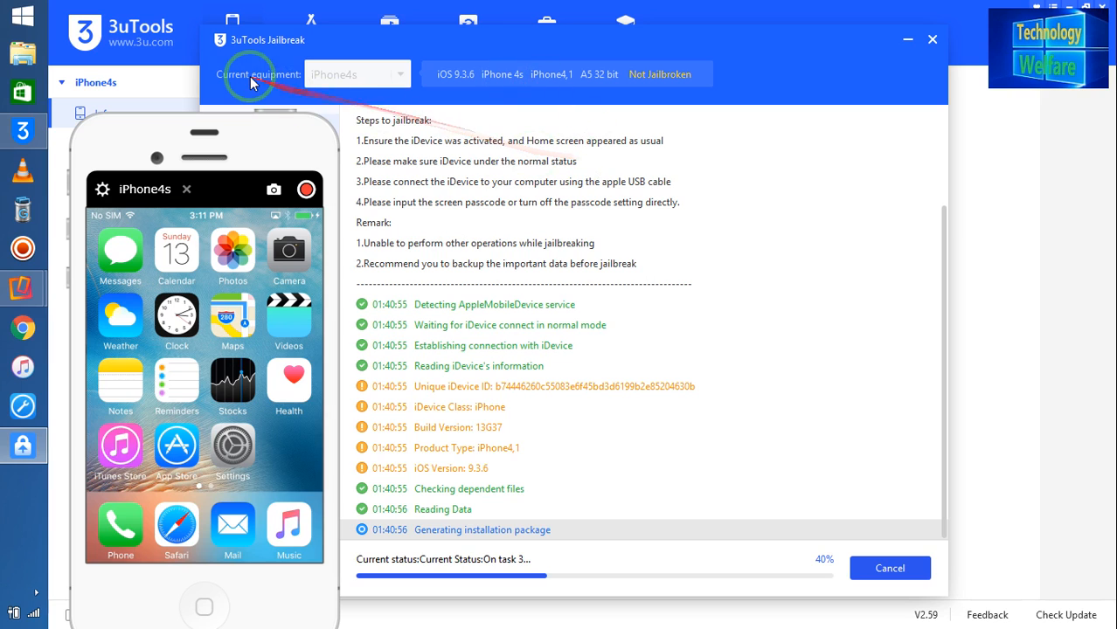
mouse_move(794, 587)
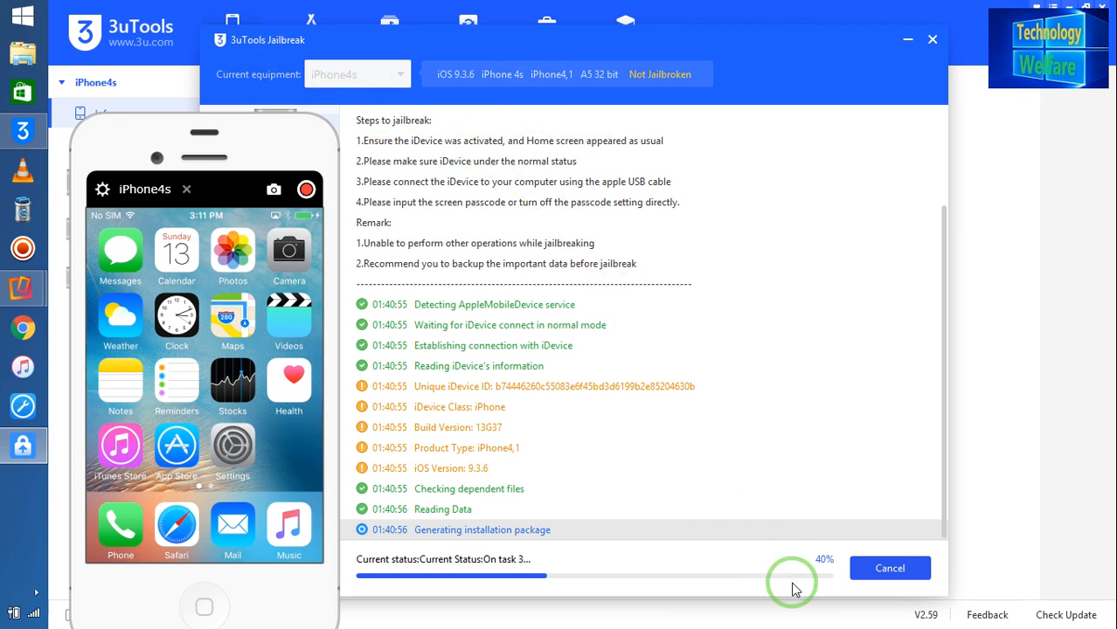
click(895, 566)
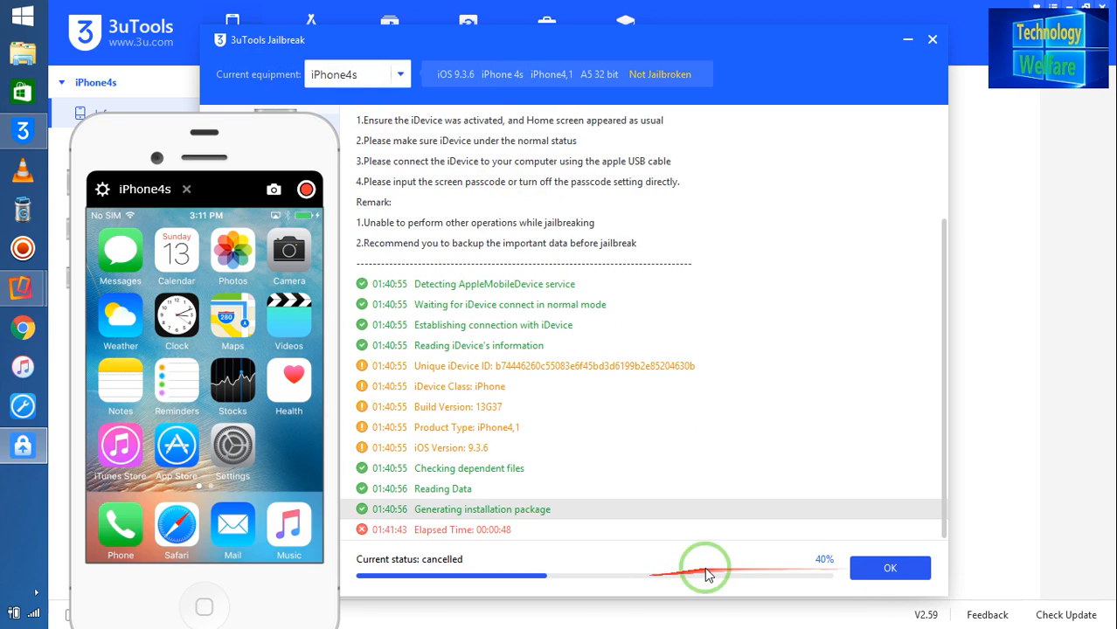
- Dismiss the cancelled result and rerun Phoenix until the jailbreak tool installs at 100%
click(897, 567)
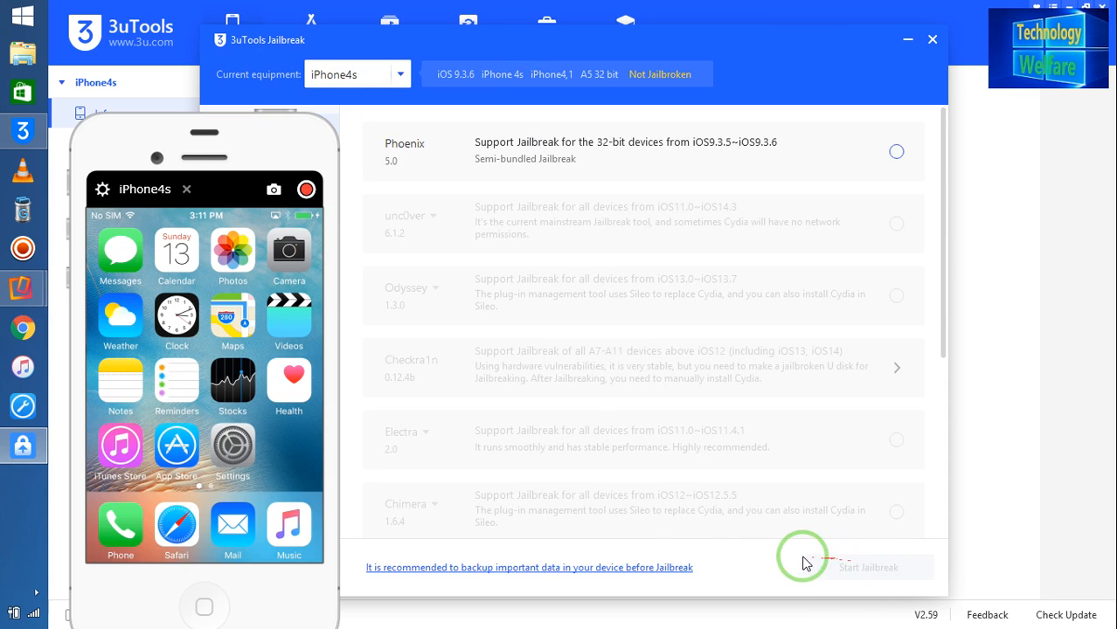
click(895, 151)
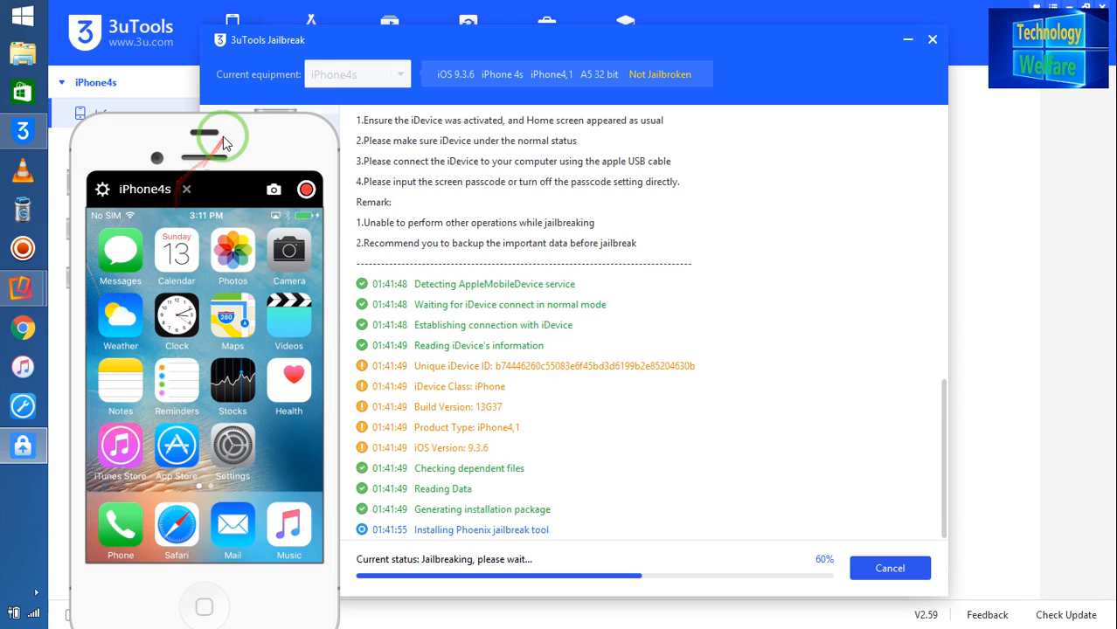
drag(224, 143, 231, 62)
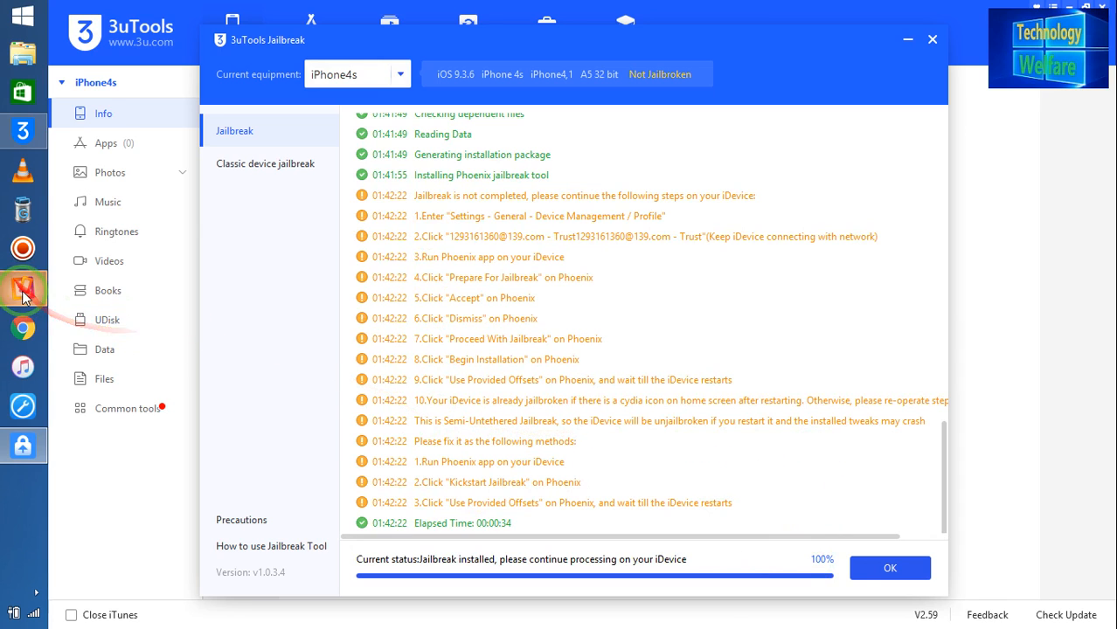
- Trust the Phoenix developer profile in the iPhone's Device Management settings
click(21, 290)
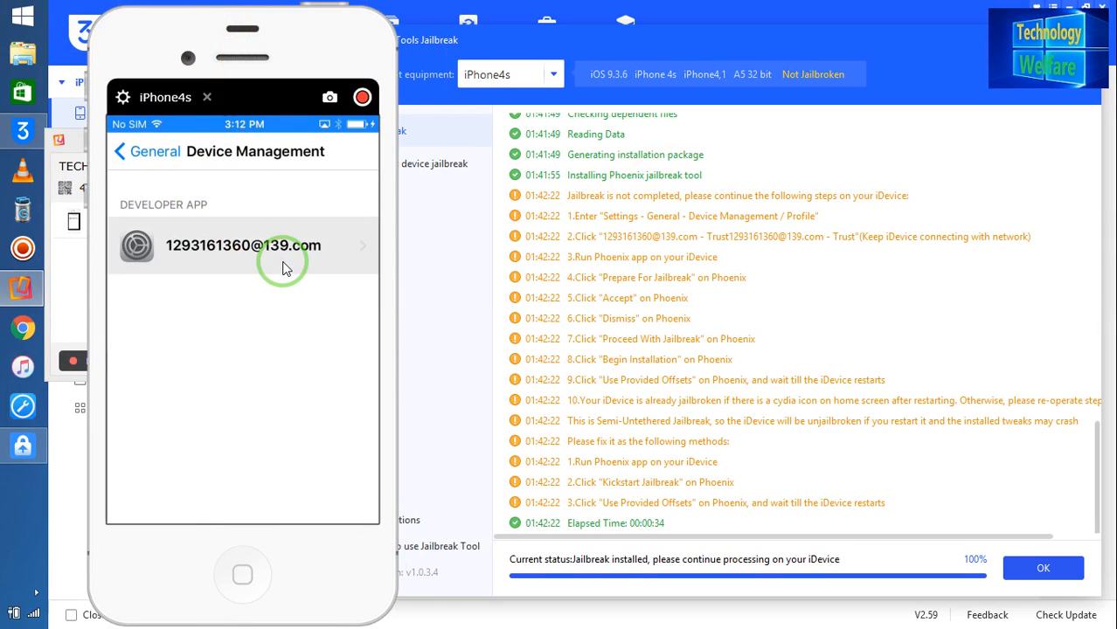
click(241, 245)
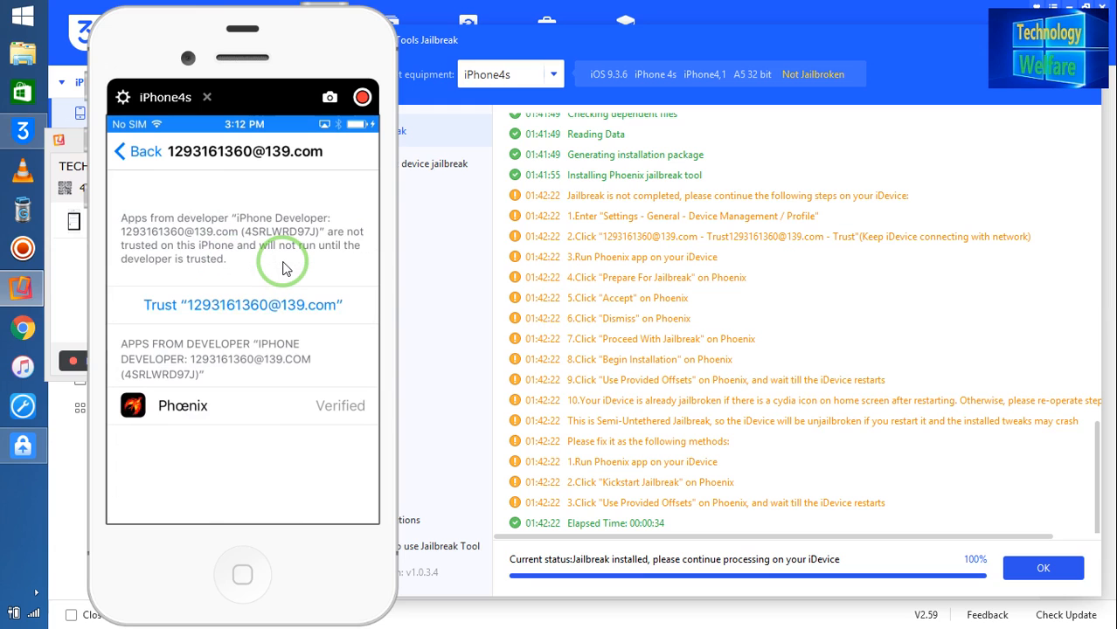
click(241, 304)
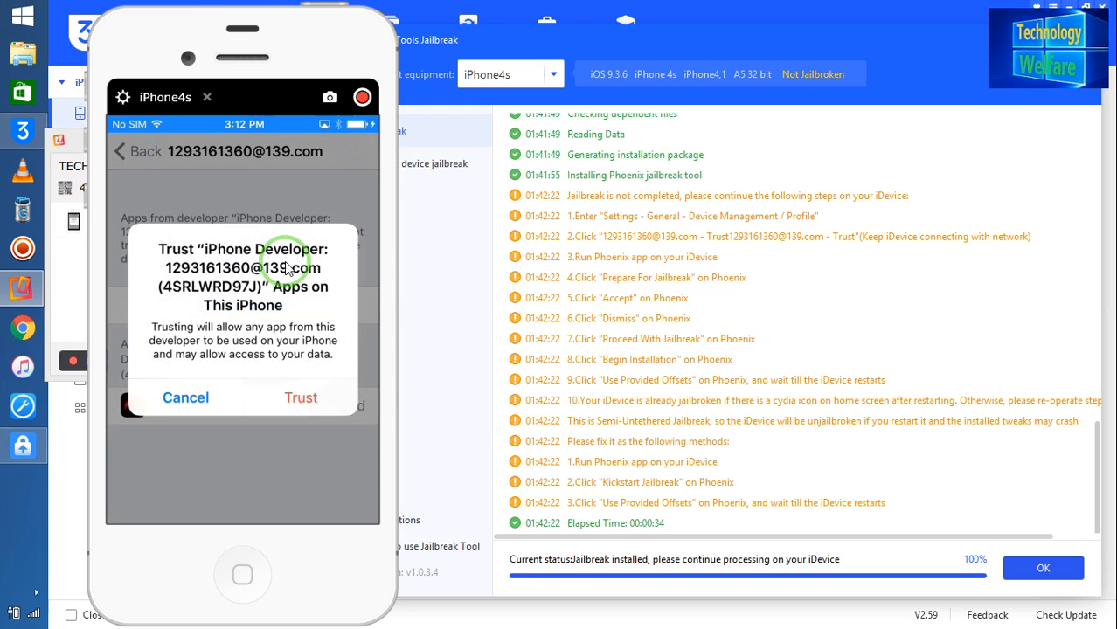
click(301, 398)
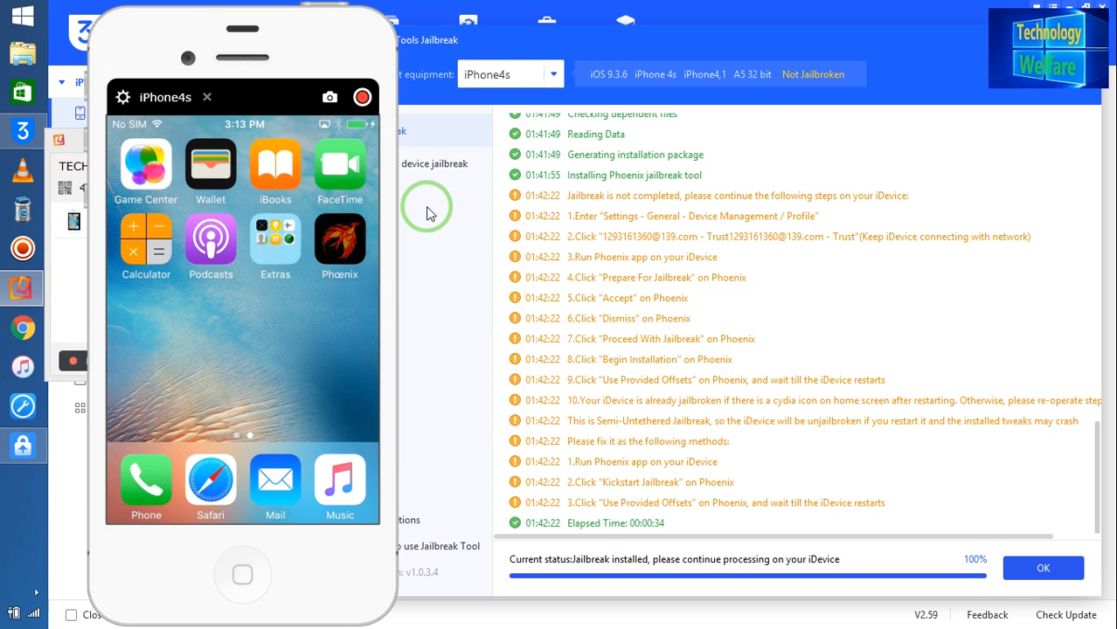
- Launch Phoenix on the iPhone, accept its credits and terms, and return to the 3uTools overview
click(339, 244)
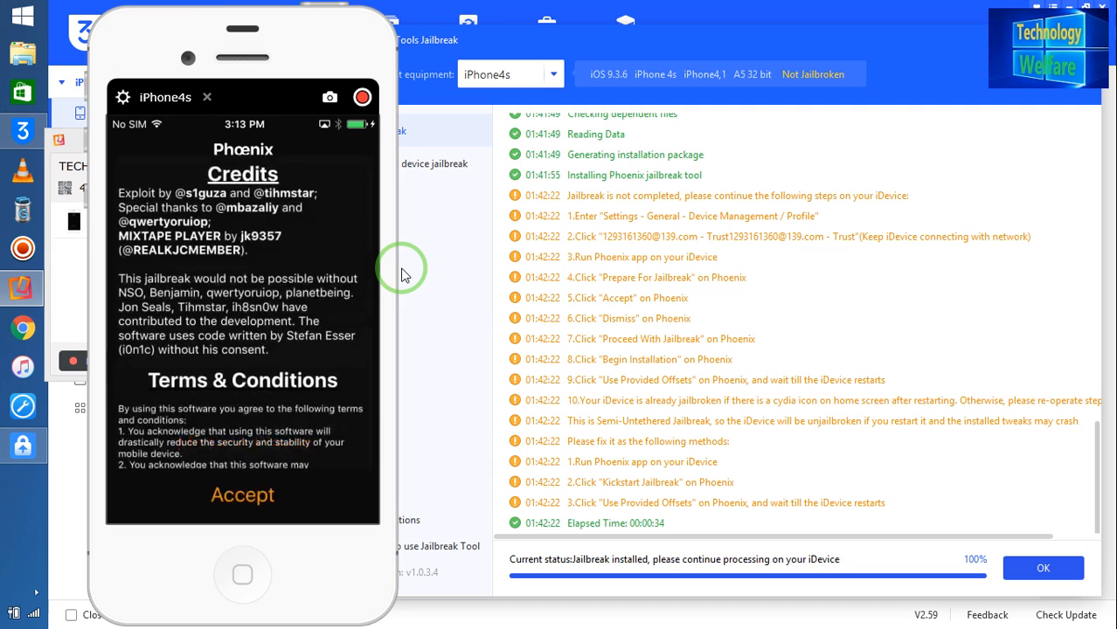
click(242, 495)
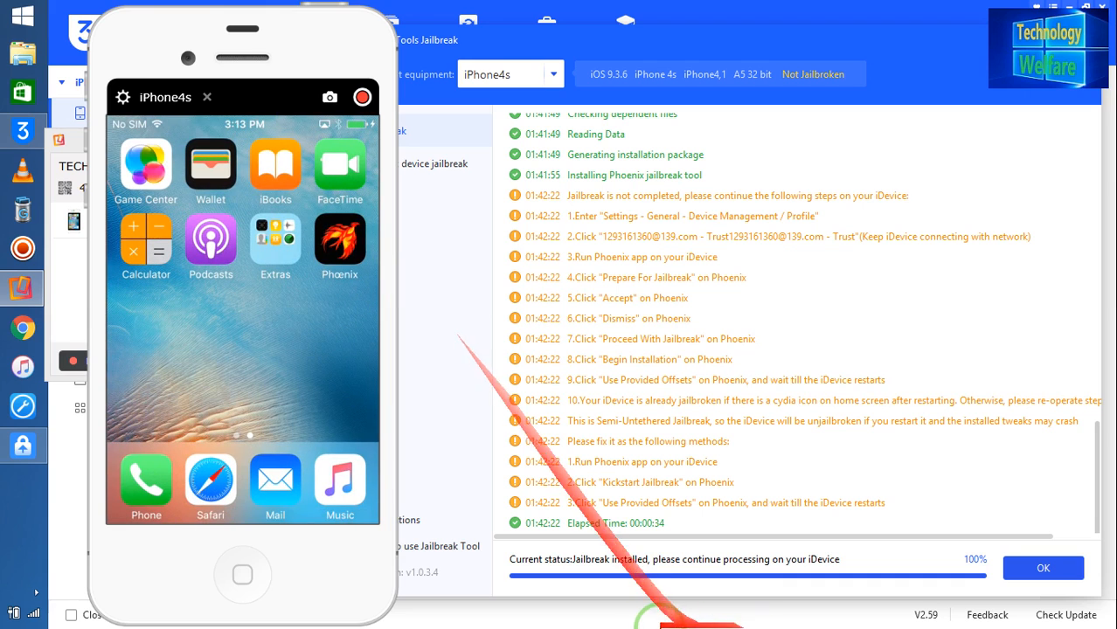
click(1042, 568)
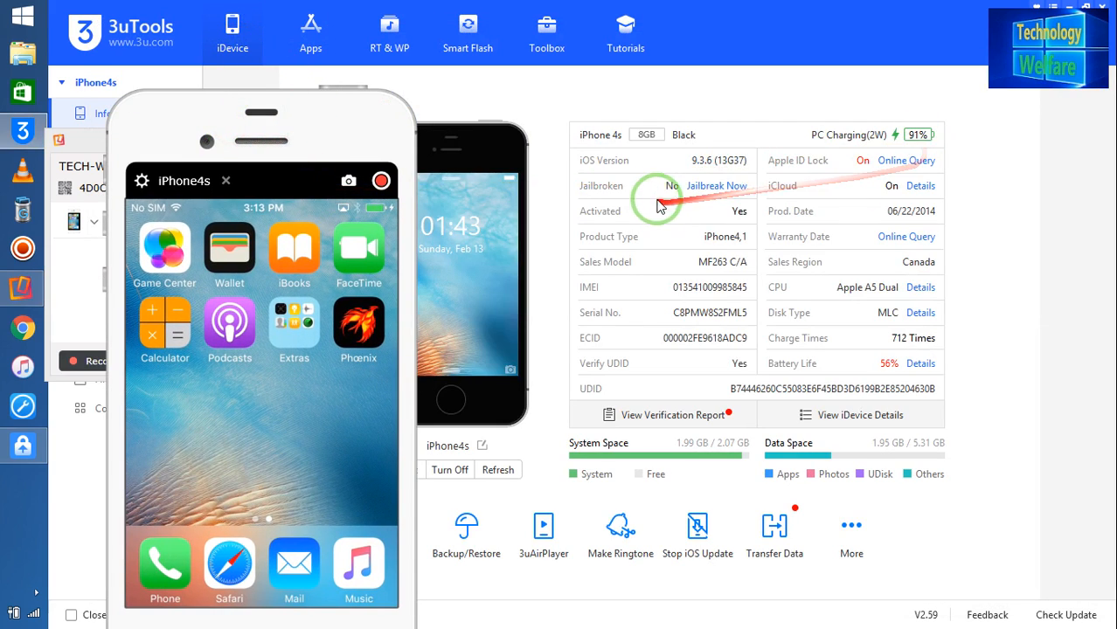
mouse_move(719, 193)
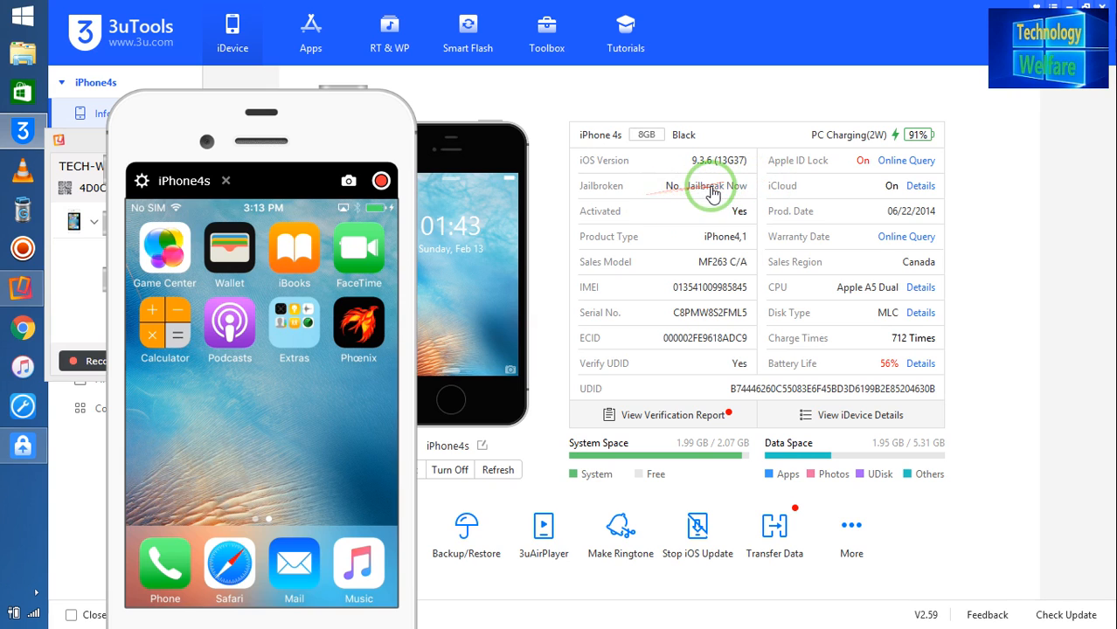
- Close the jailbreak window and reposition the mirrored iPhone beside 3uTools with Phoenix showing
click(714, 185)
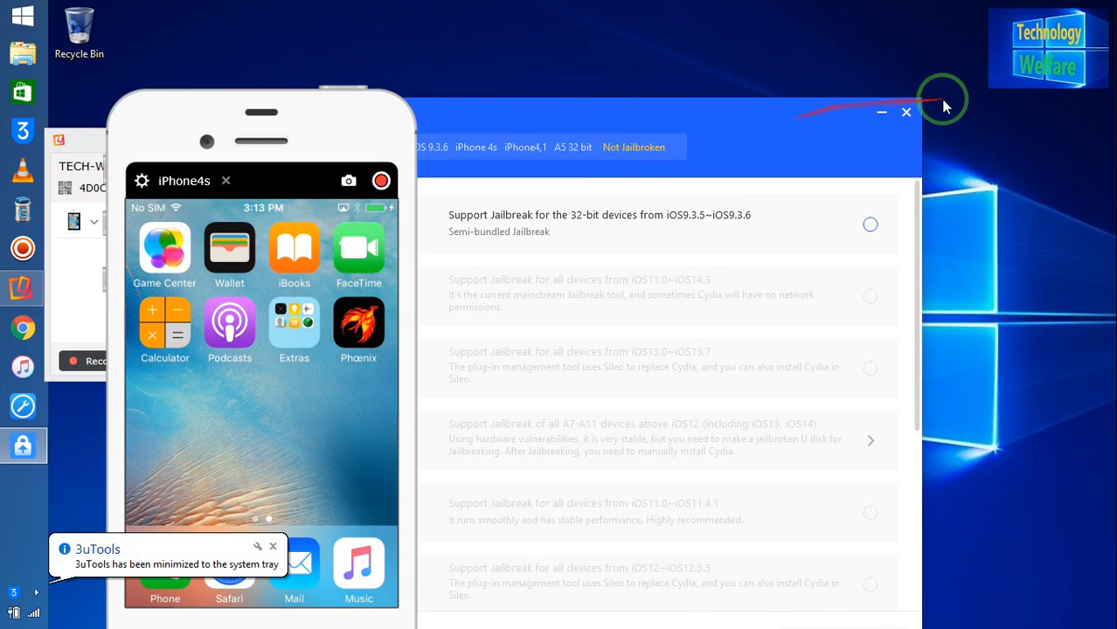
click(881, 112)
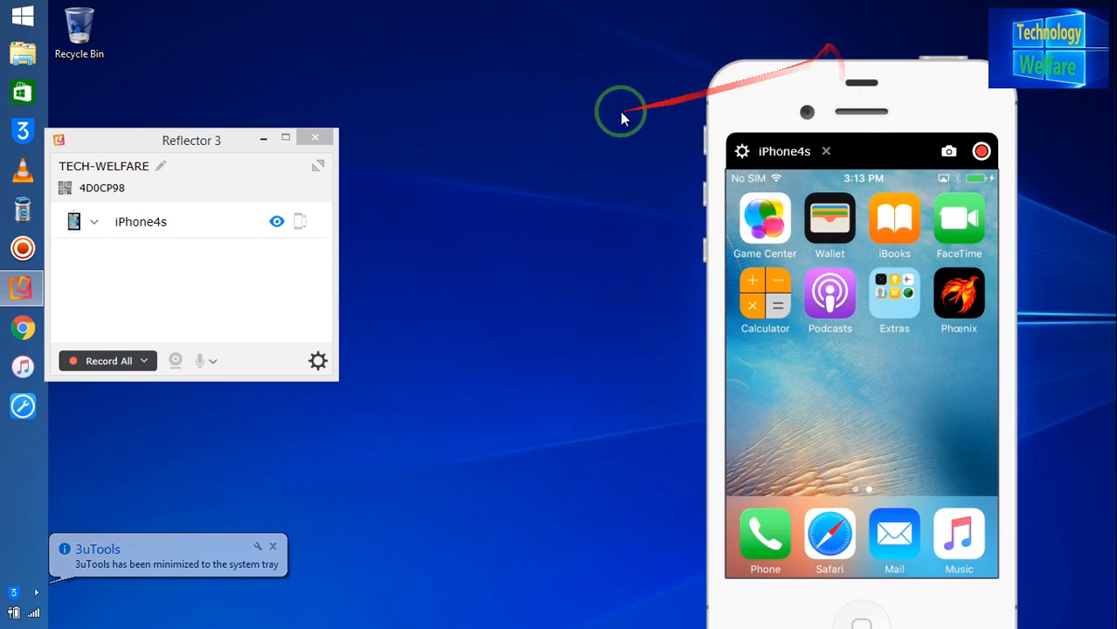
click(314, 136)
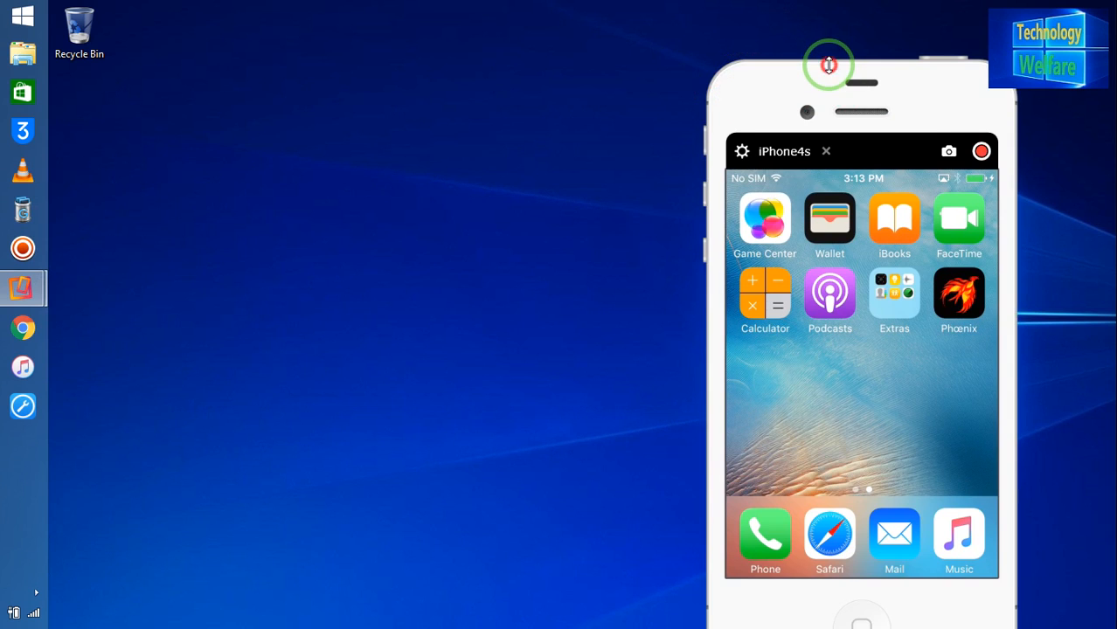
drag(828, 65, 93, 225)
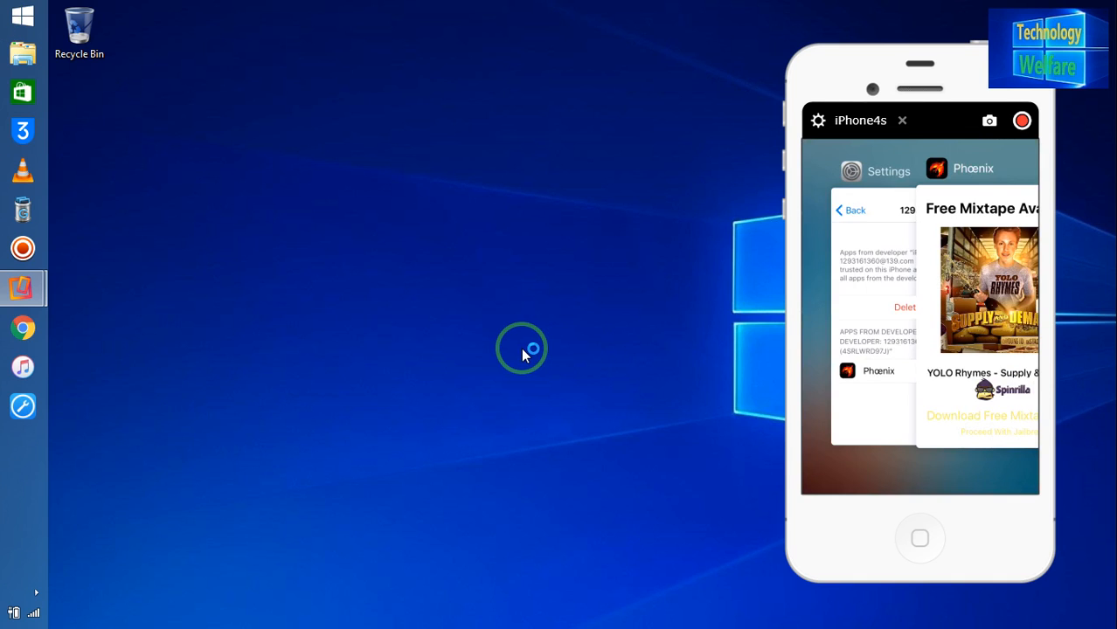
click(21, 129)
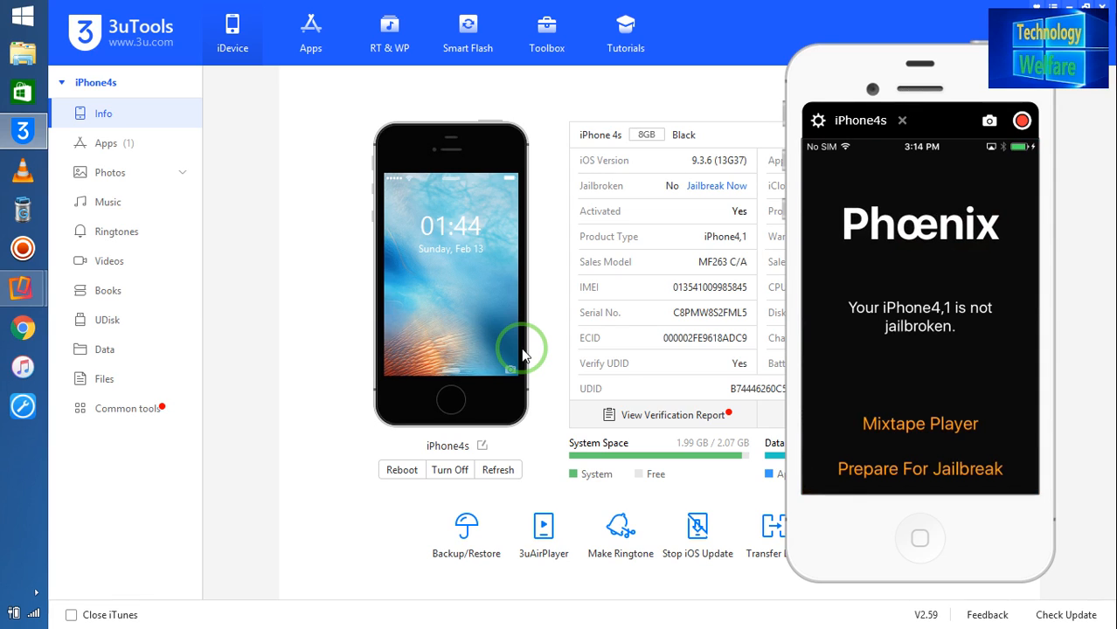
mouse_move(636, 616)
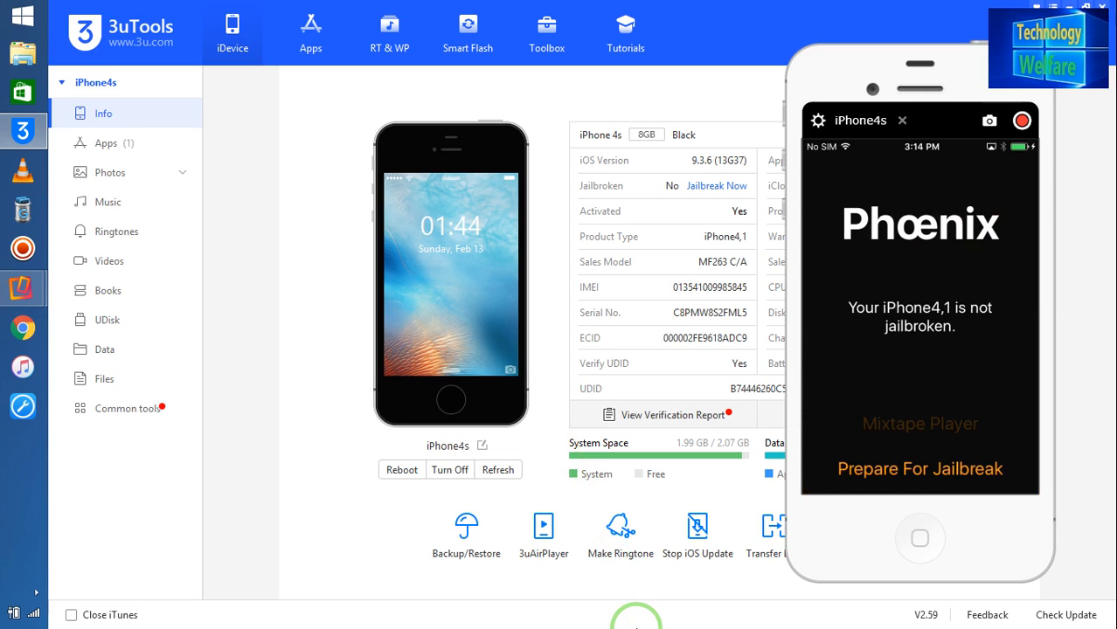
- Run Phoenix's Prepare For Jailbreak step, then reopen the 3uTools jailbreak tools
click(920, 423)
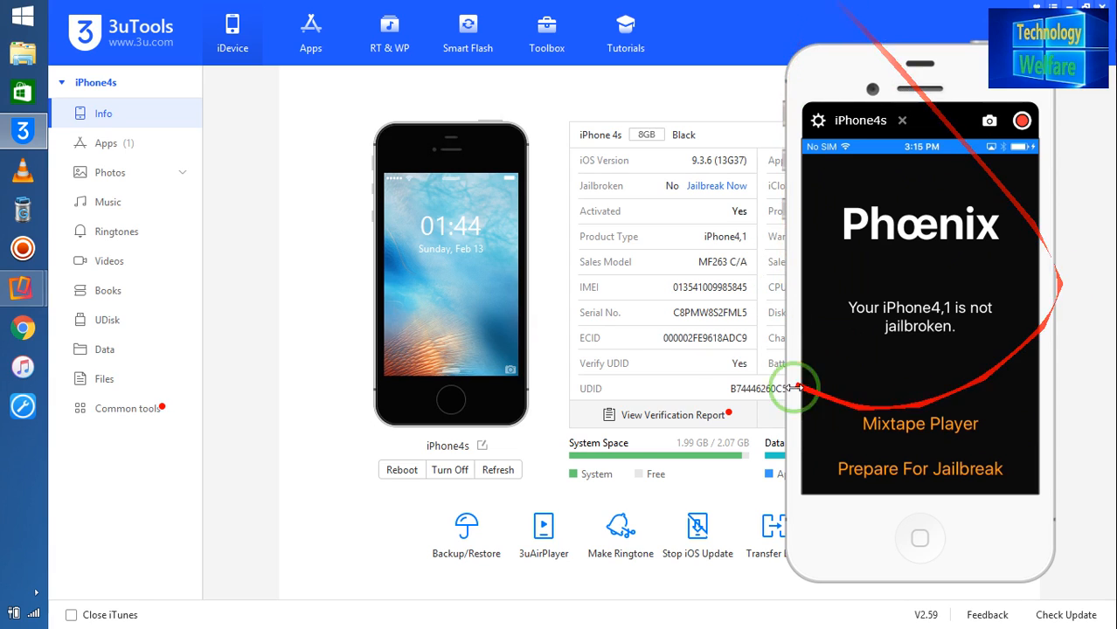
click(716, 186)
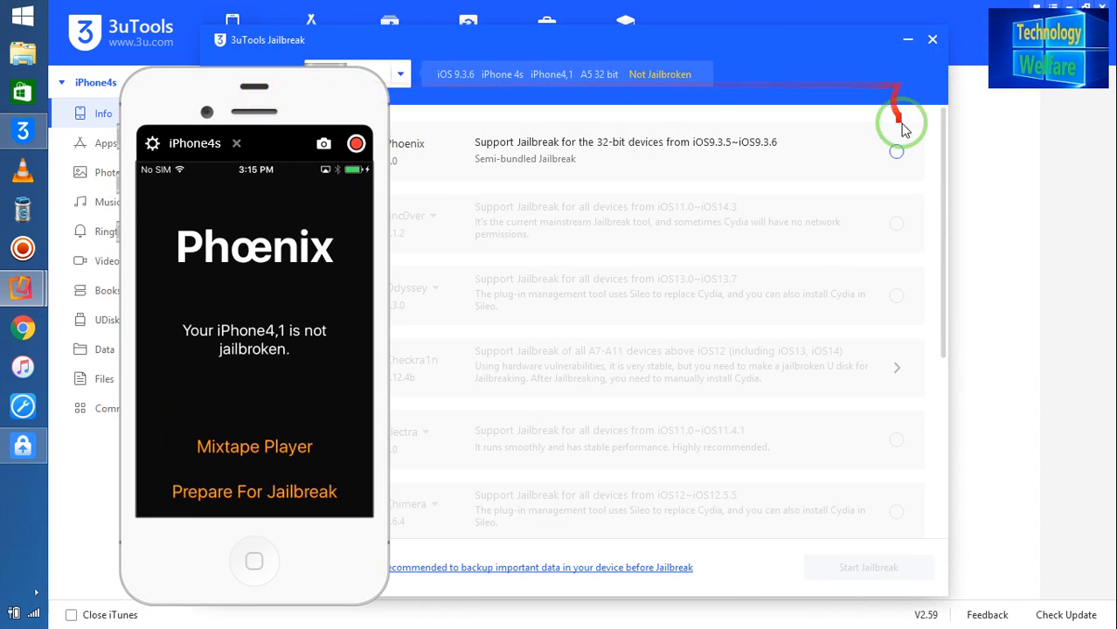
- Start a third Phoenix jailbreak run for the iPhone 4s from 3uTools
click(895, 150)
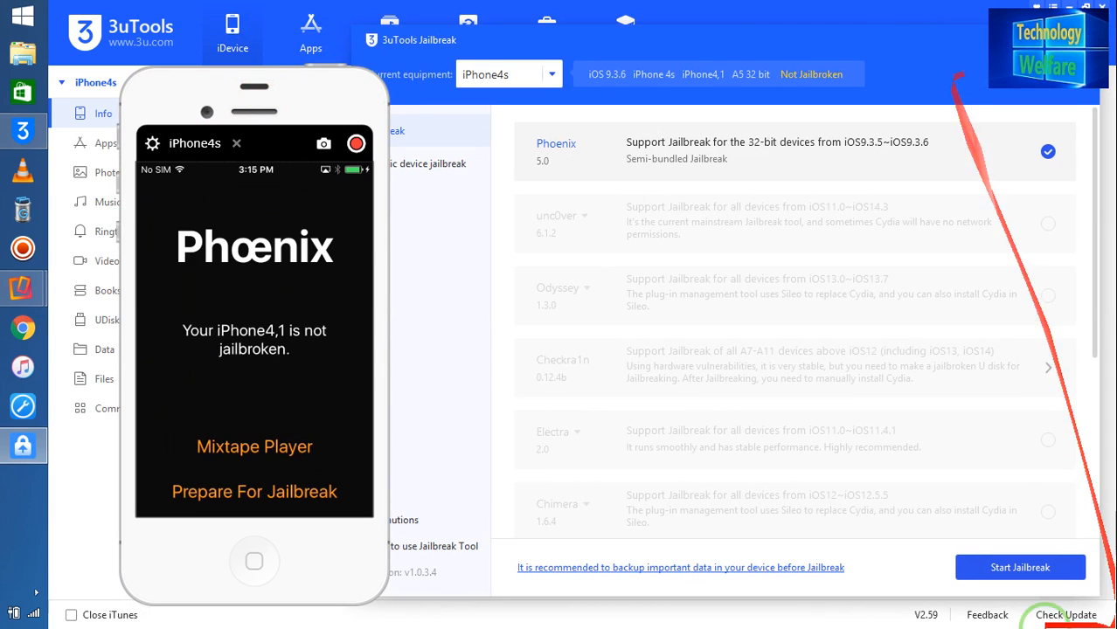
click(1024, 567)
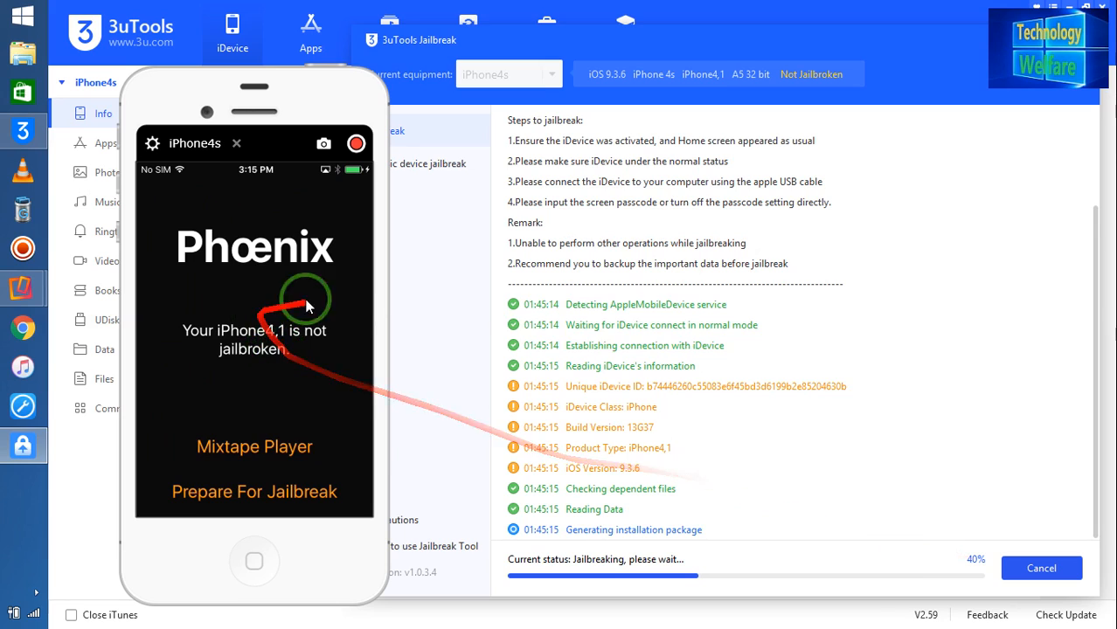
mouse_move(813, 570)
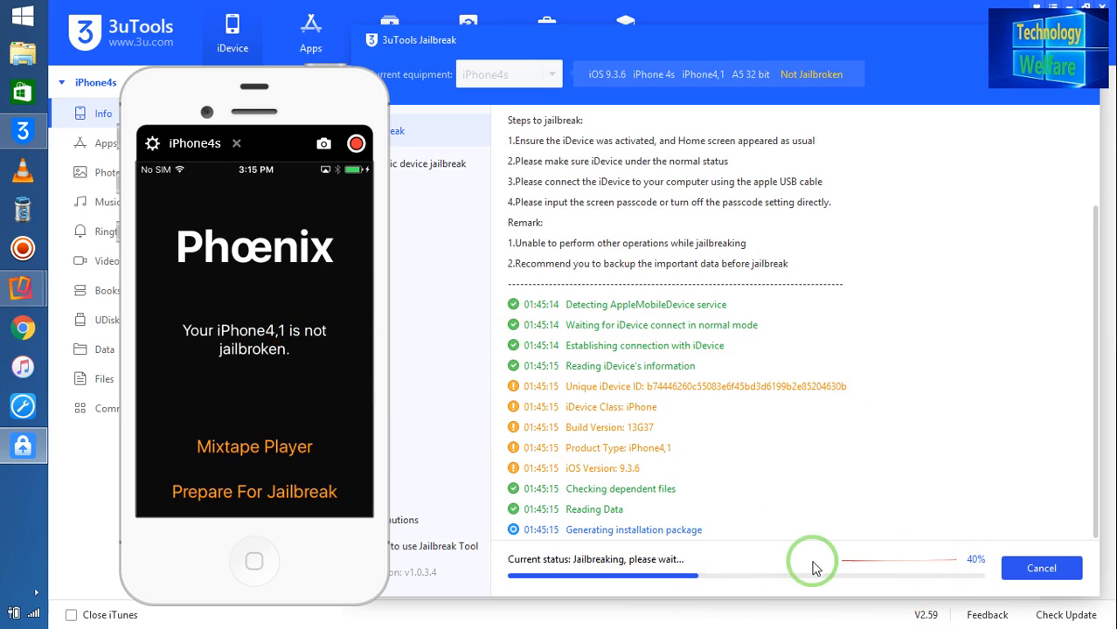
mouse_move(798, 540)
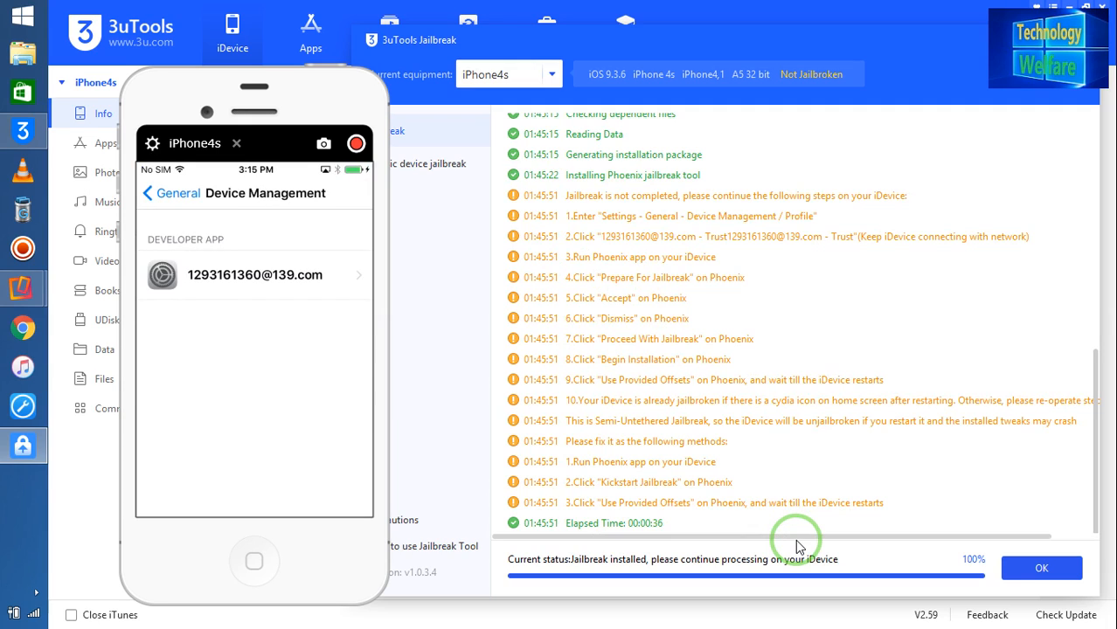
- Trust the developer profile on the iPhone and launch Phoenix to its credits and terms screen
click(255, 274)
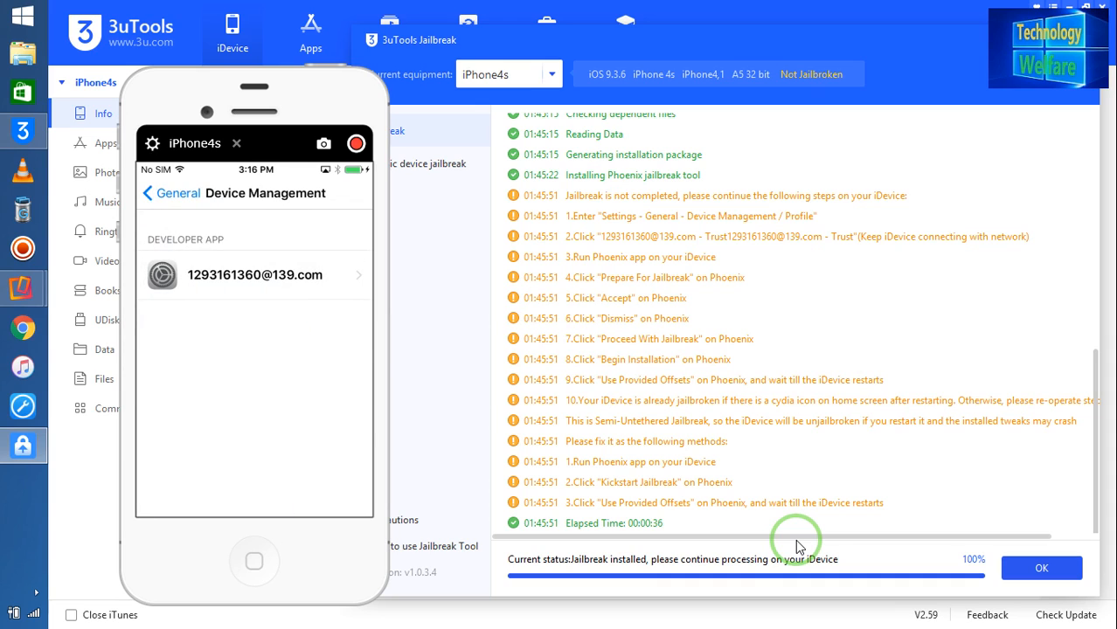
click(255, 274)
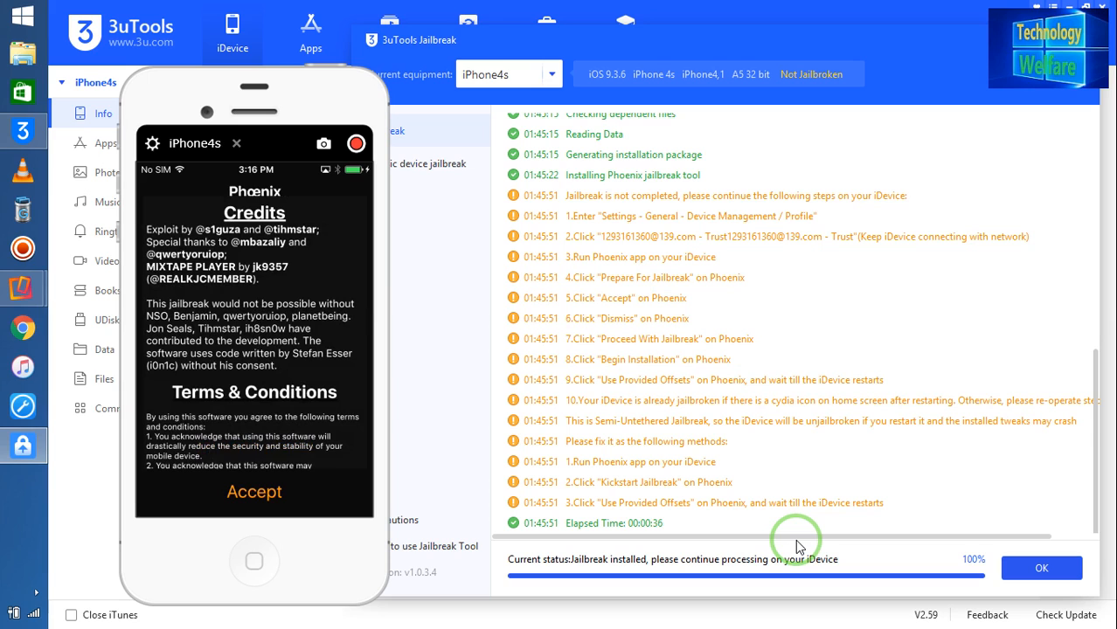
- Begin Phoenix's Cydia installation using the provided offsets for iPhone4,1 on iOS 9.3.6
scroll(down, 3)
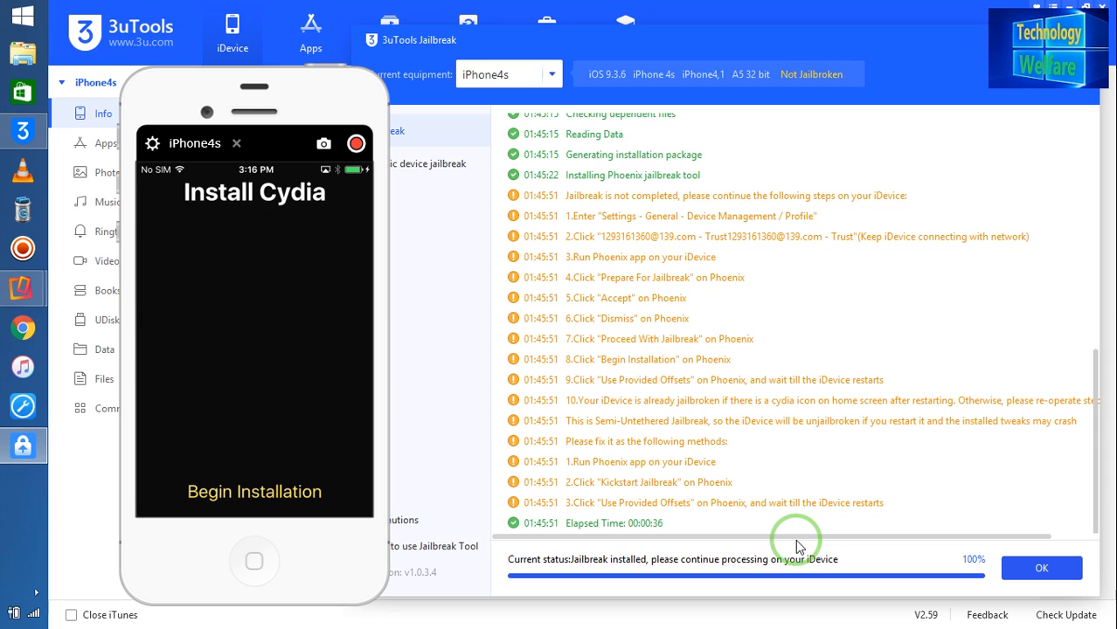
click(255, 491)
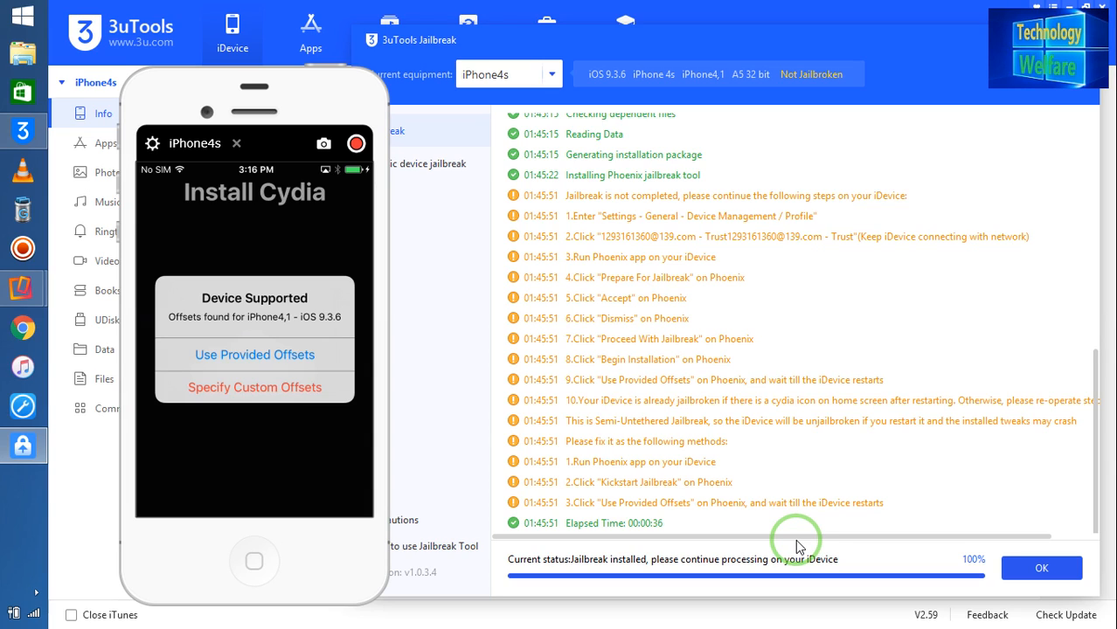
click(255, 355)
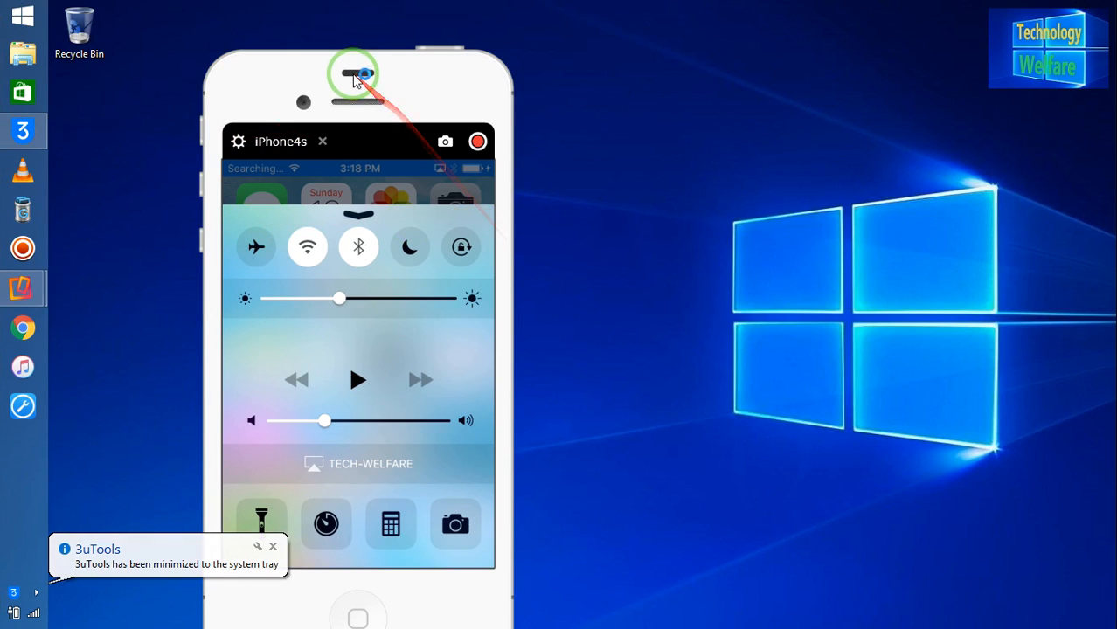
- Close Control Center on the iPhone and swipe back to the Phoenix app
click(25, 130)
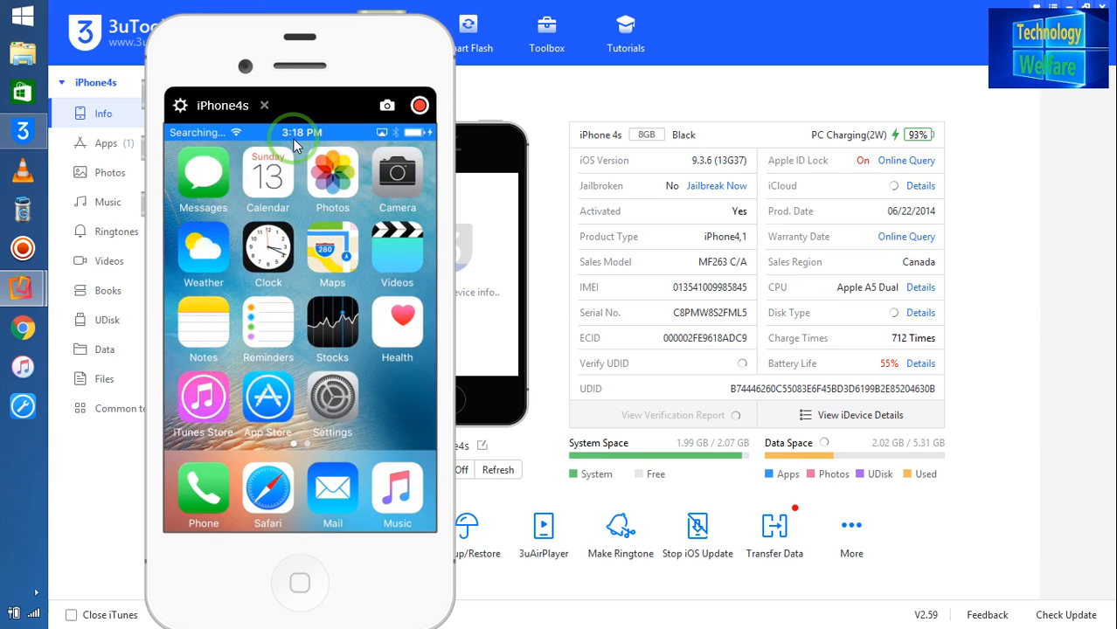
scroll(left, 3)
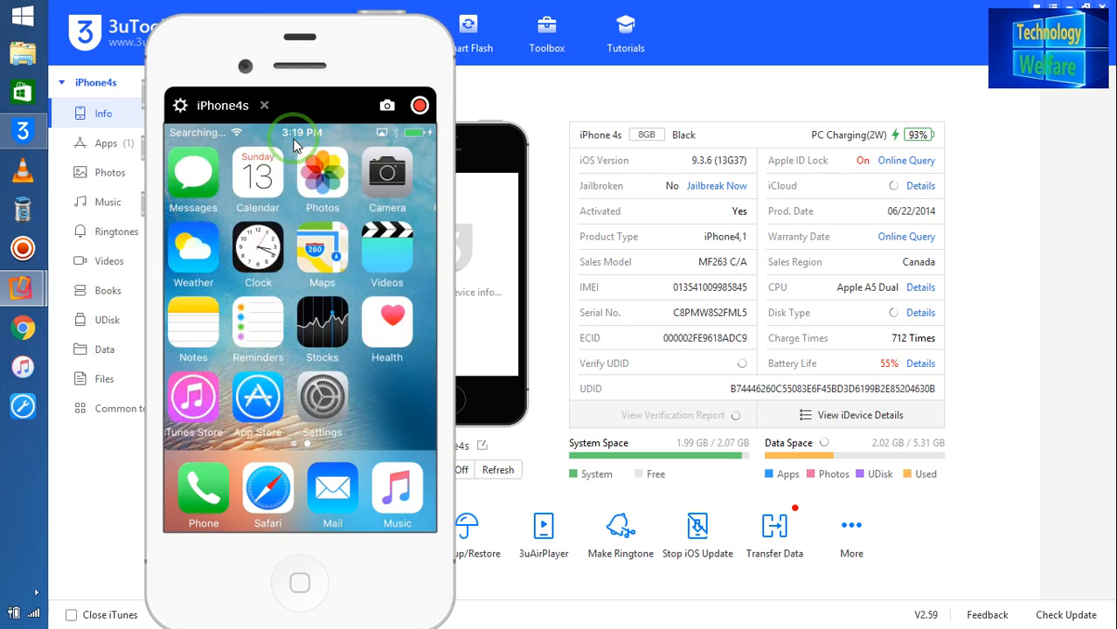
scroll(left, 3)
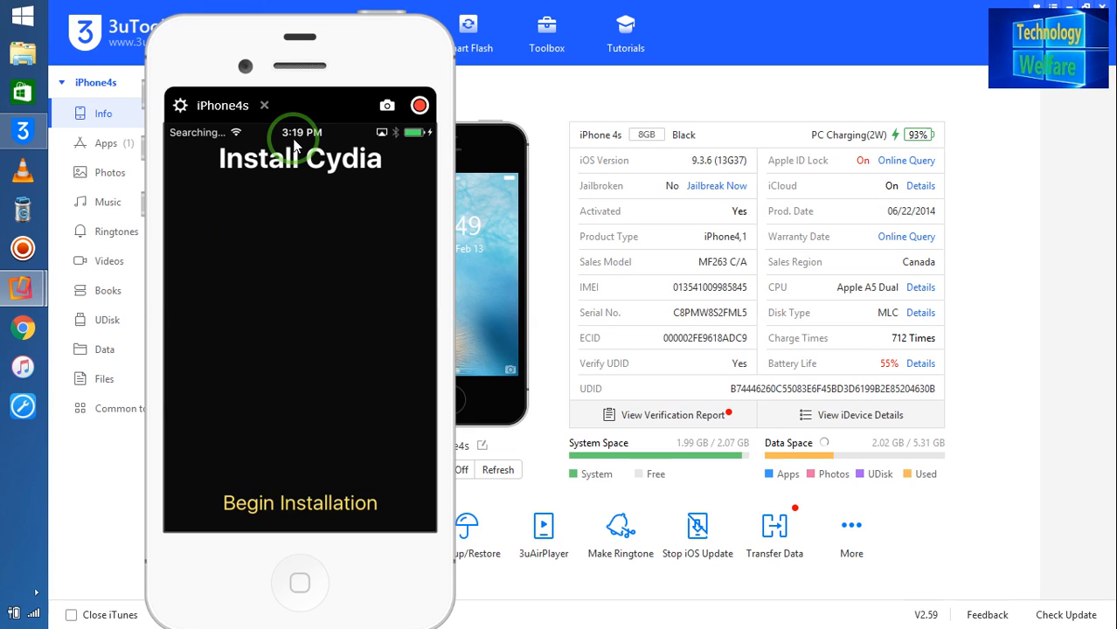
- Begin Cydia installation with empty custom offsets and dismiss the invalid-offsets warning
click(301, 503)
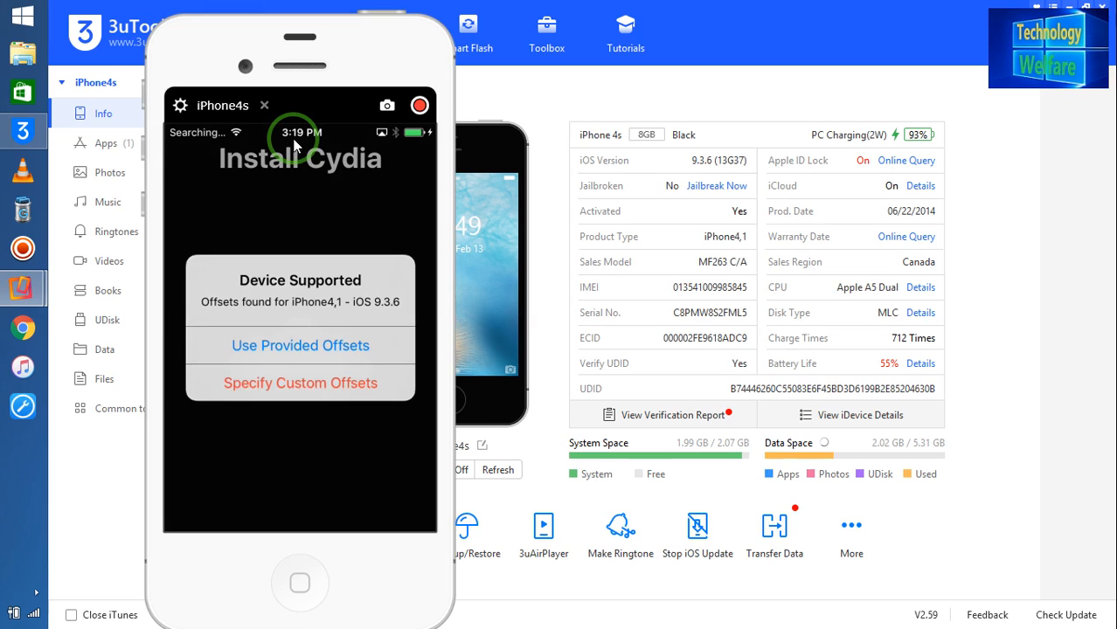
click(300, 346)
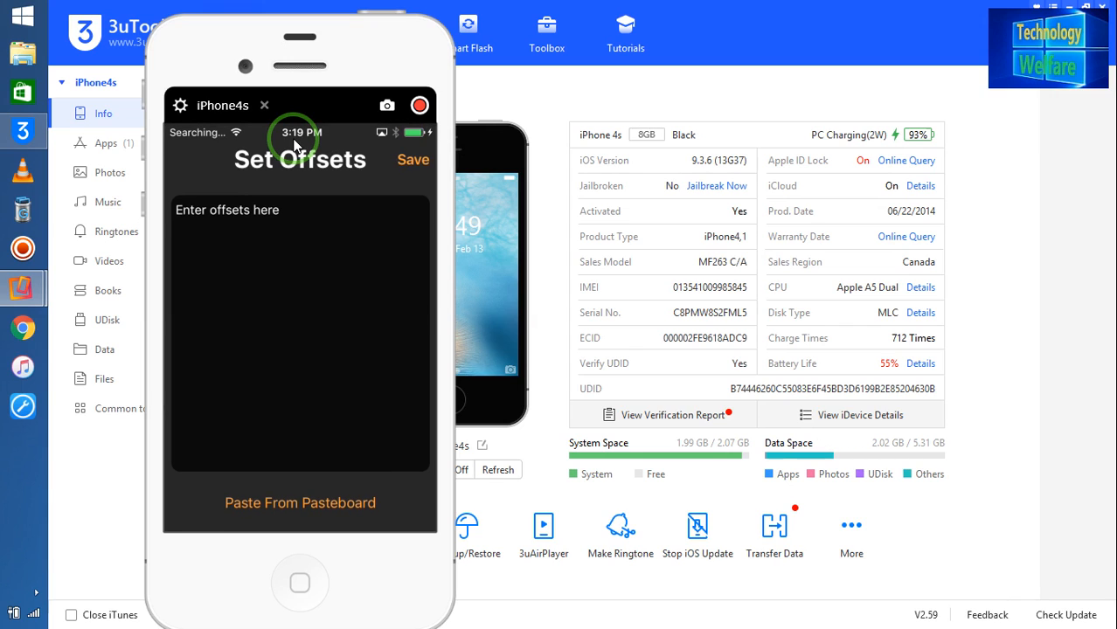
click(413, 159)
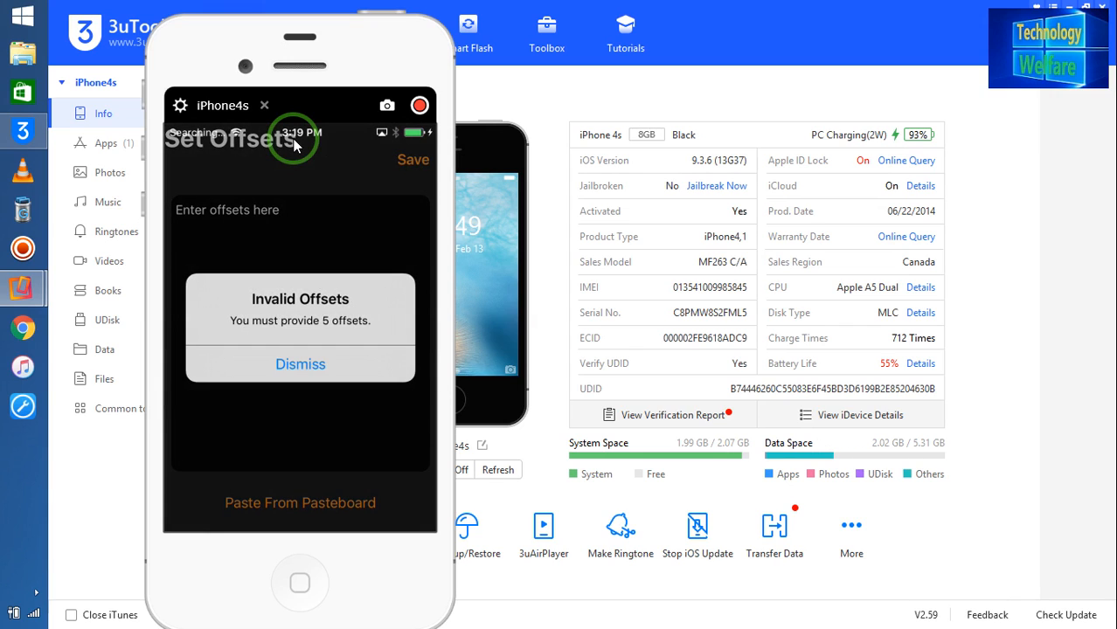
click(300, 366)
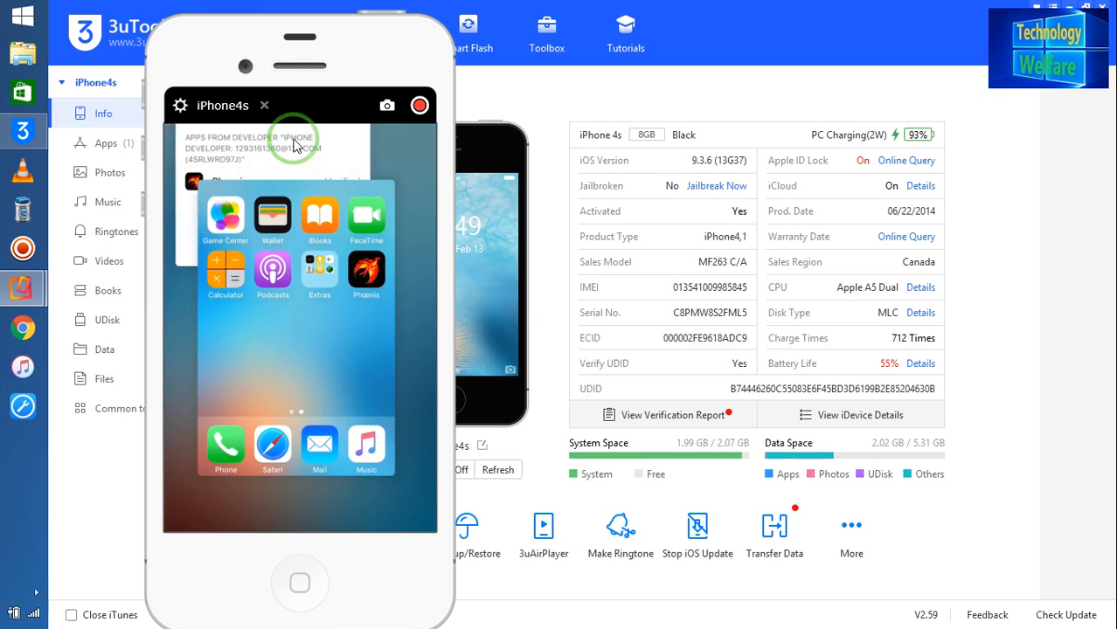
- Reopen Phoenix, accept its terms and begin Cydia installation using the provided offsets
click(367, 273)
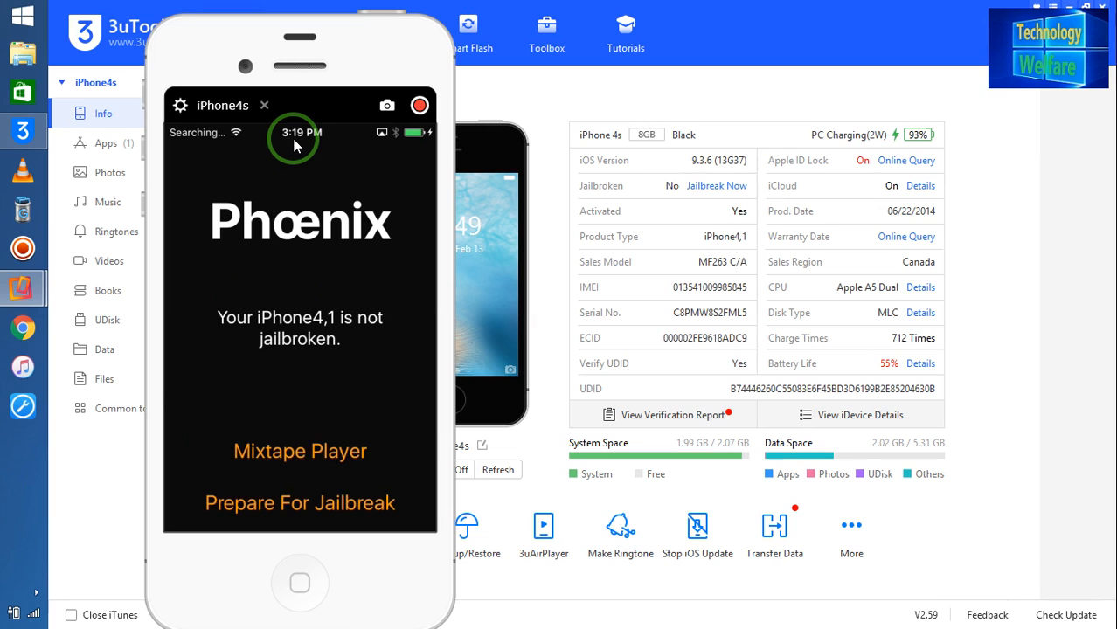
click(301, 504)
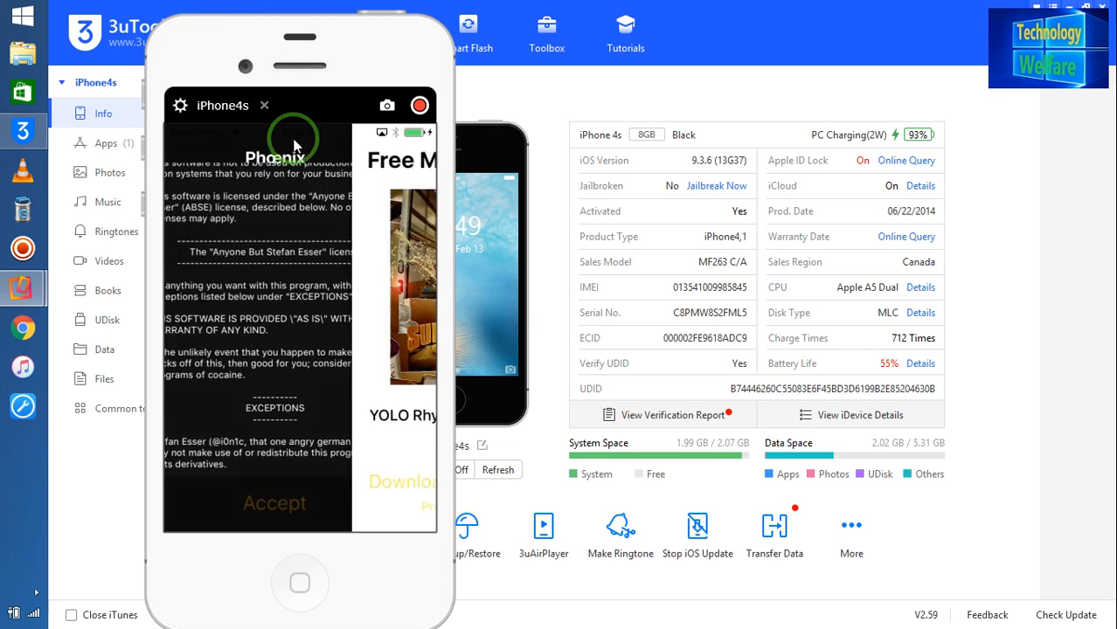
click(272, 504)
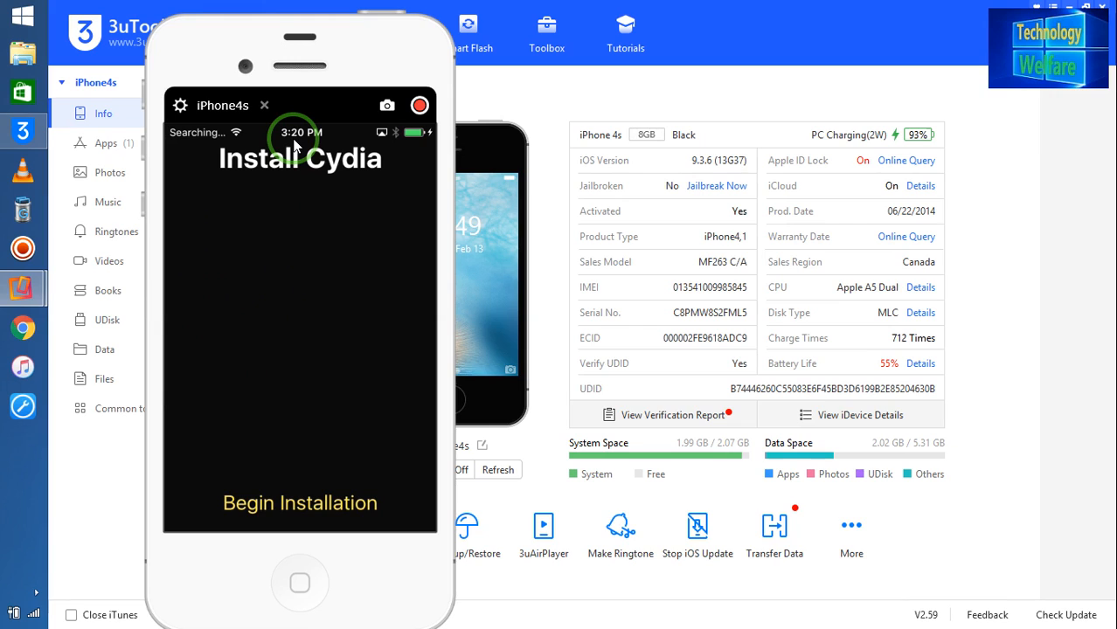
click(301, 503)
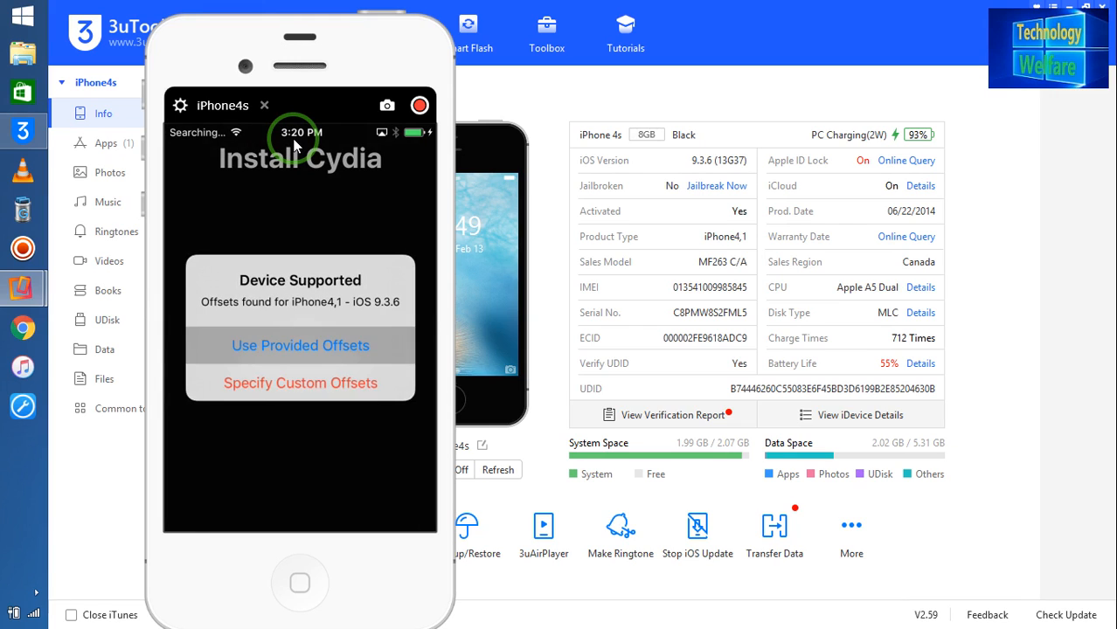
click(301, 346)
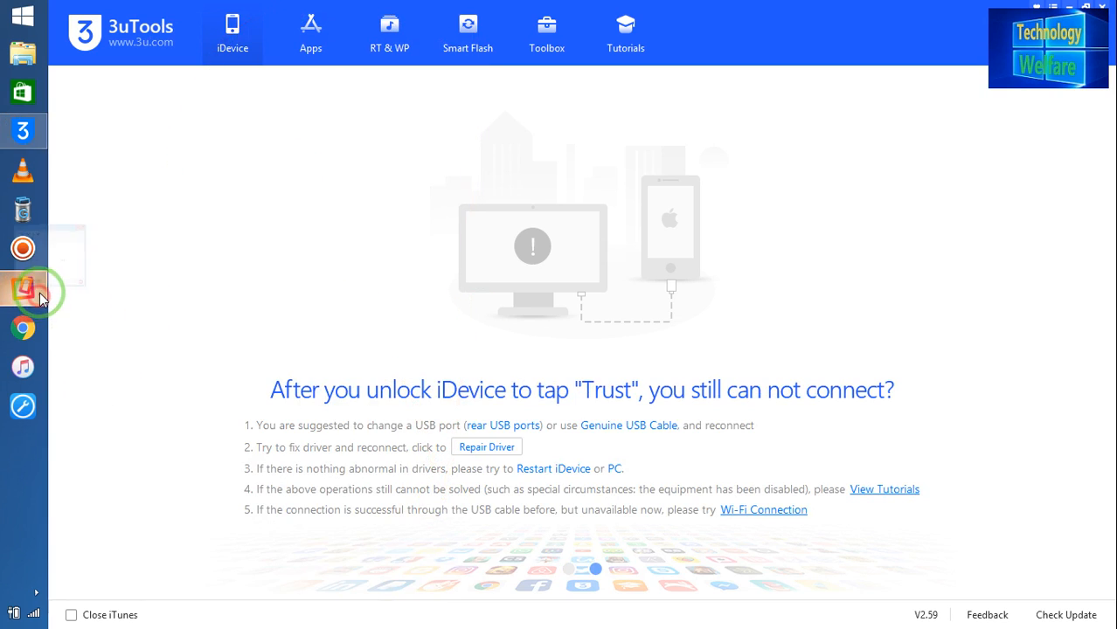
- Launch Reflector 3 from the taskbar and move its window aside on the desktop
click(24, 290)
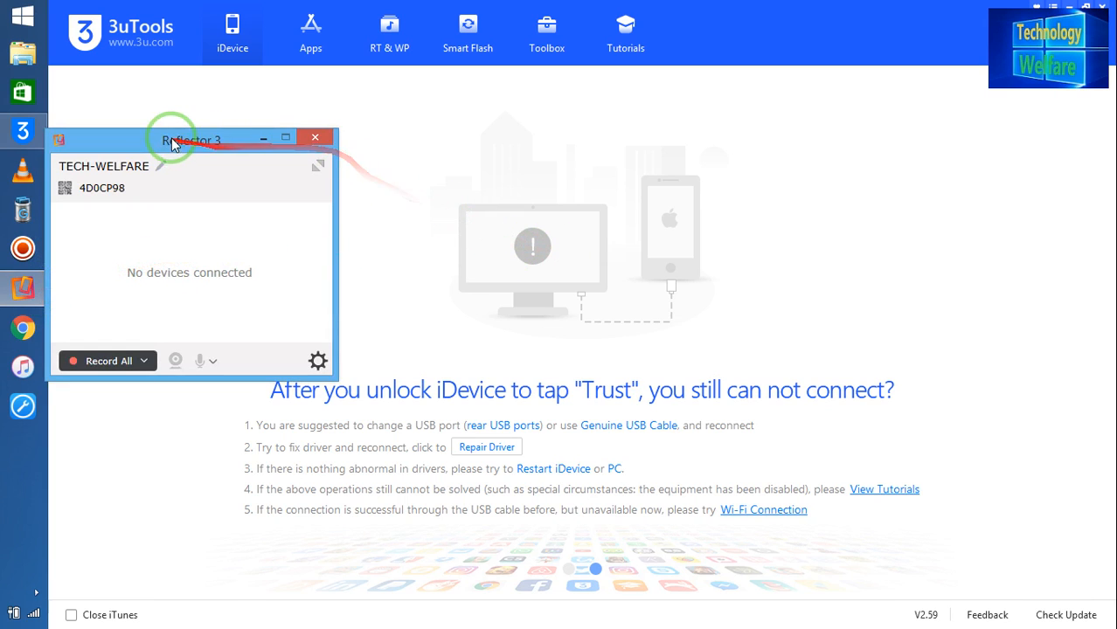
drag(193, 140, 203, 200)
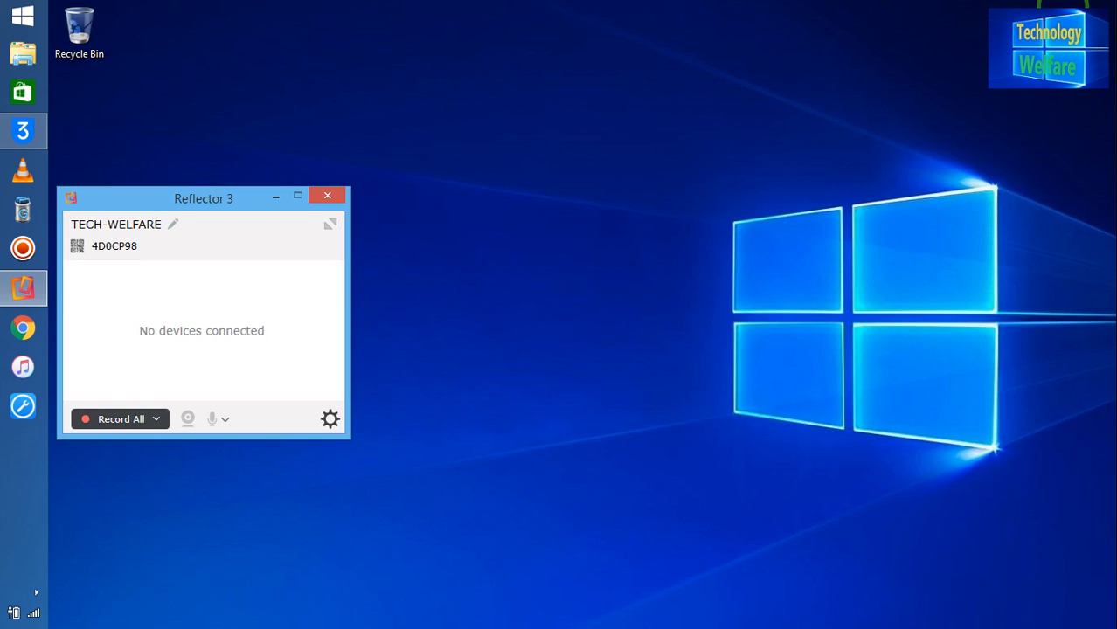
drag(203, 199, 311, 84)
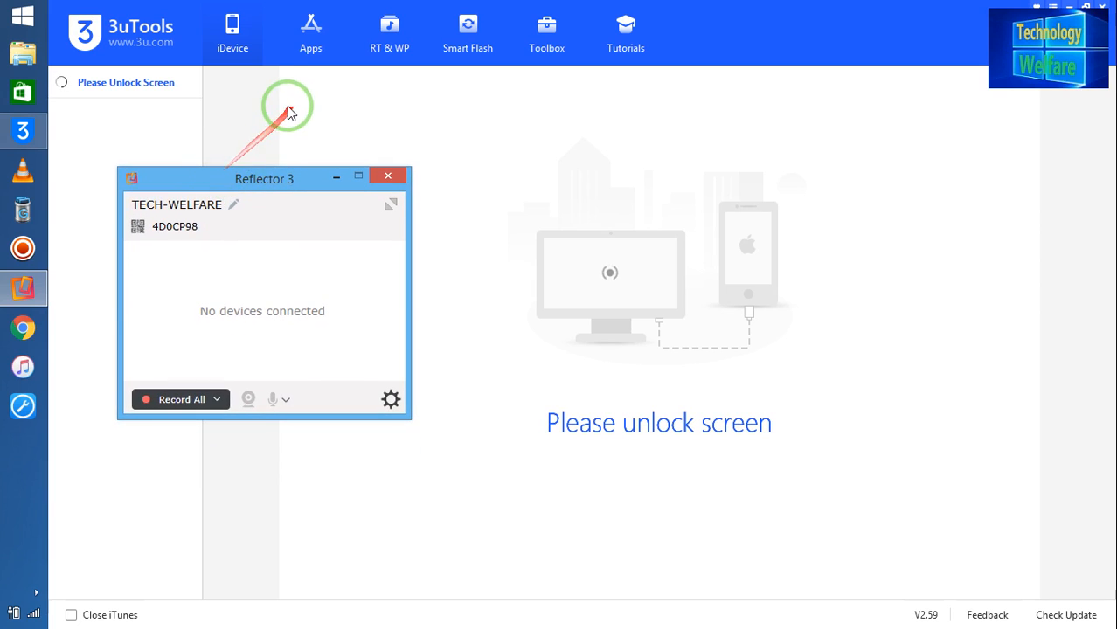
mouse_move(803, 341)
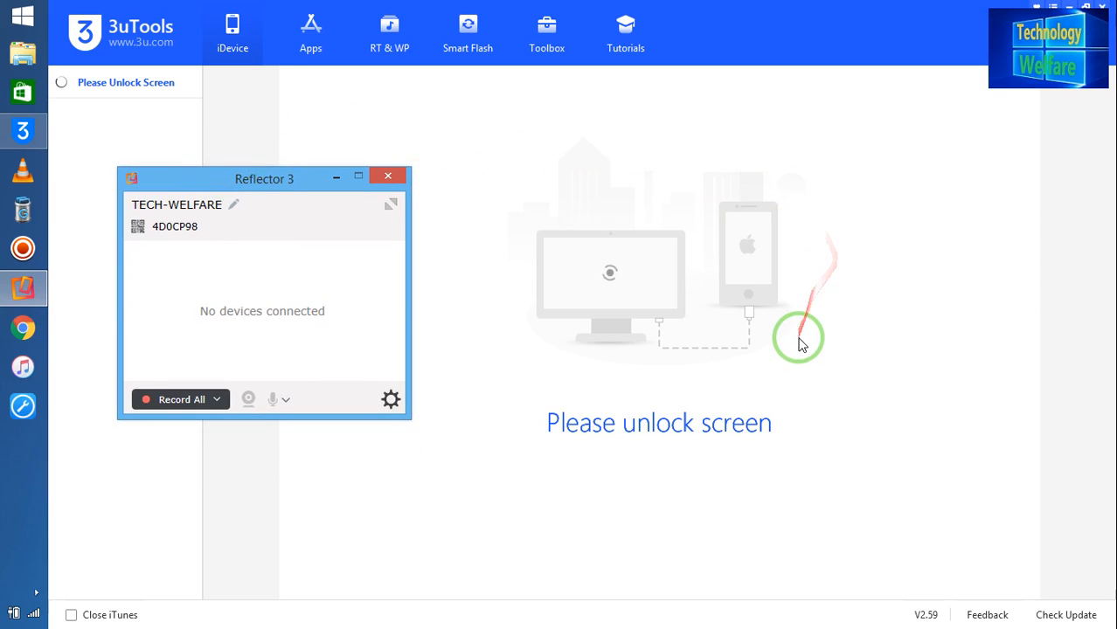